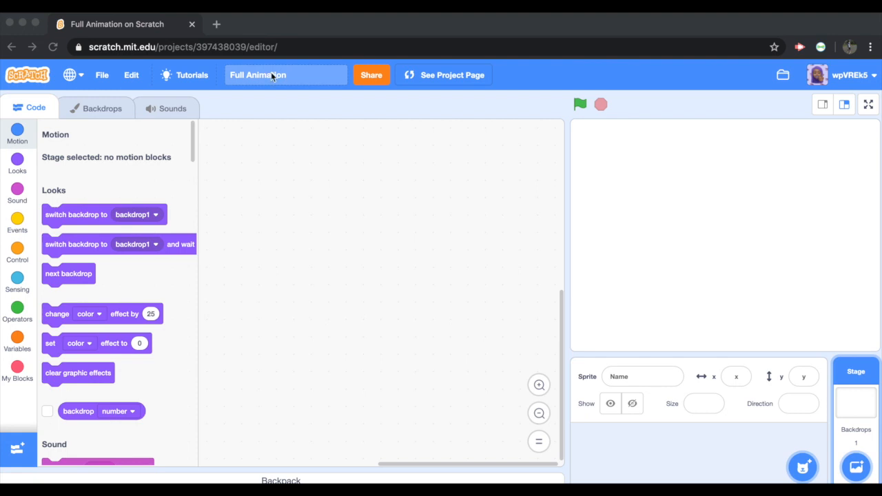
{"action": "mouse_move", "coordinate": [302, 83]}
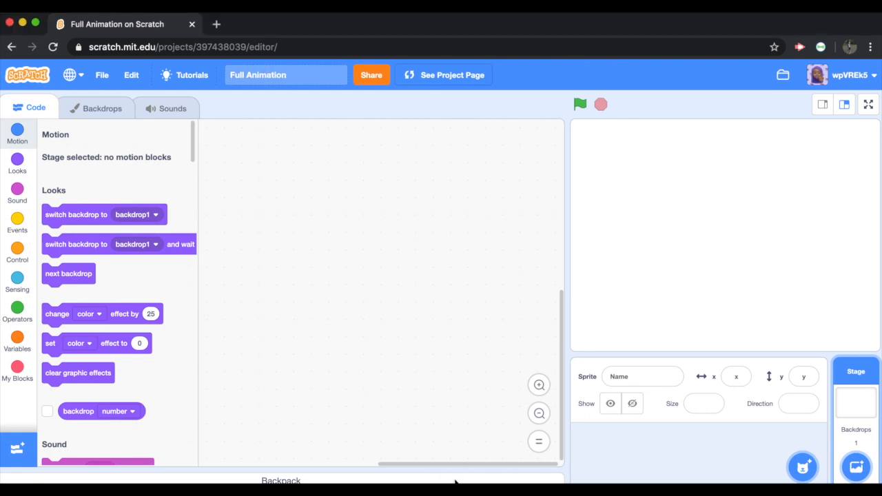
Check the empty Backpack, then leave the Full Animation editor for the My Stuff project list
{"action": "left_click", "coordinate": [280, 480]}
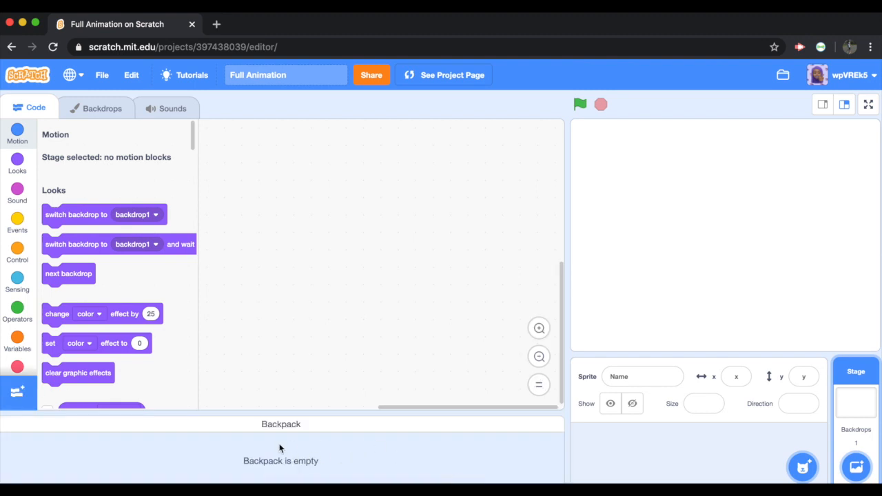
{"action": "scroll", "scroll_direction": "down", "scroll_amount": 3}
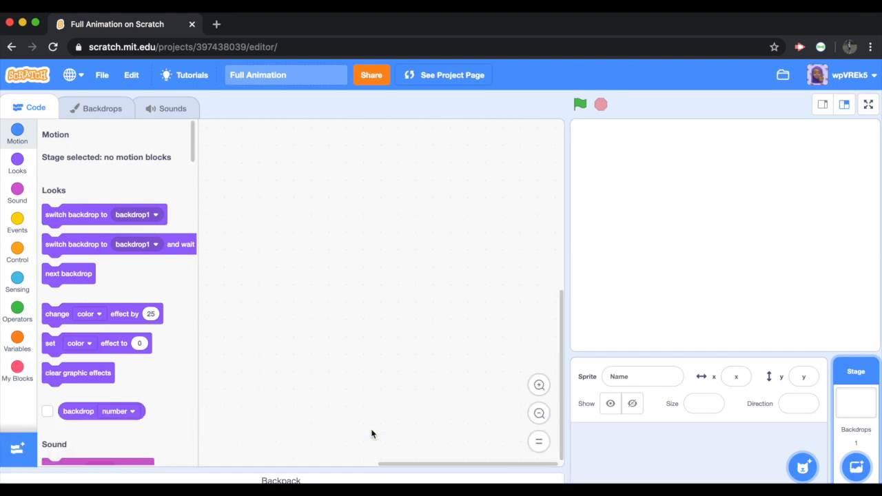
{"action": "left_click", "coordinate": [782, 75]}
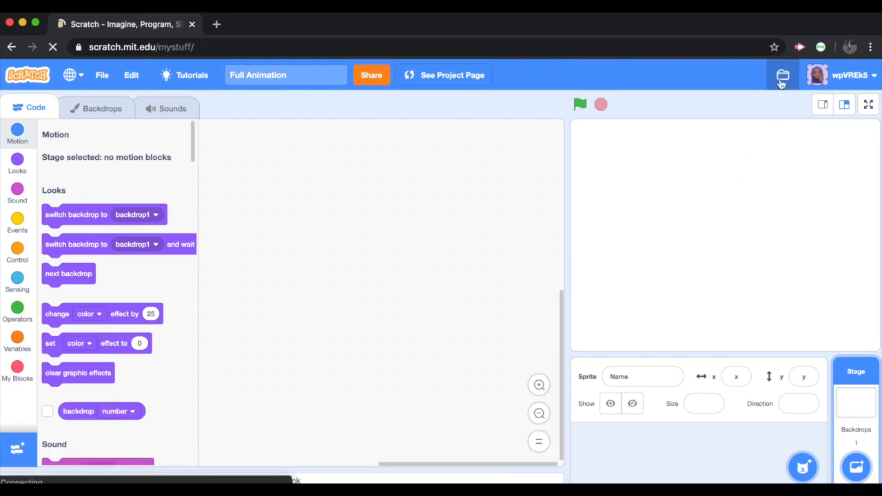
Copy Long Shot Animation's five sprites and stage backdrop into the Backpack, then return to My Stuff
{"action": "left_click", "coordinate": [782, 76]}
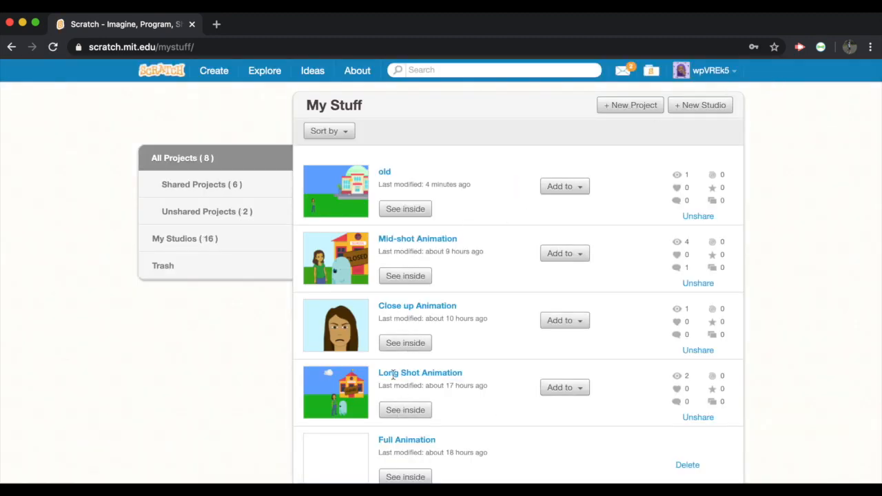
{"action": "left_click", "coordinate": [405, 410]}
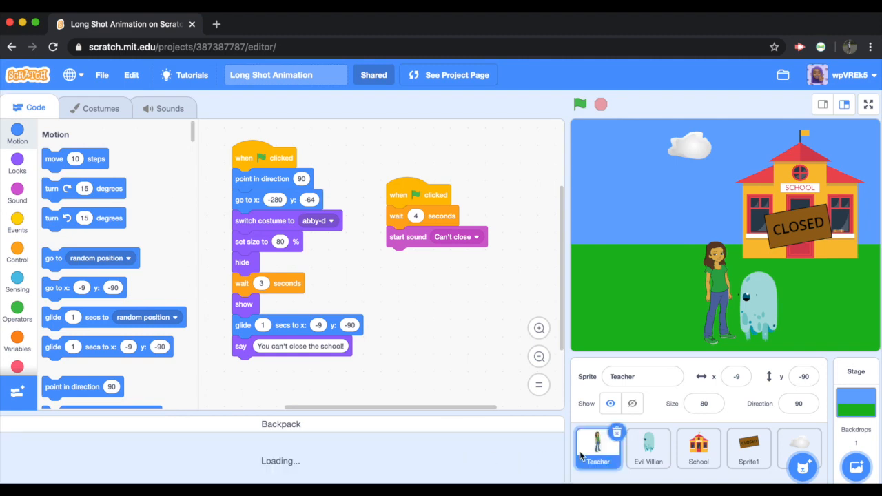
{"action": "left_click", "coordinate": [697, 448]}
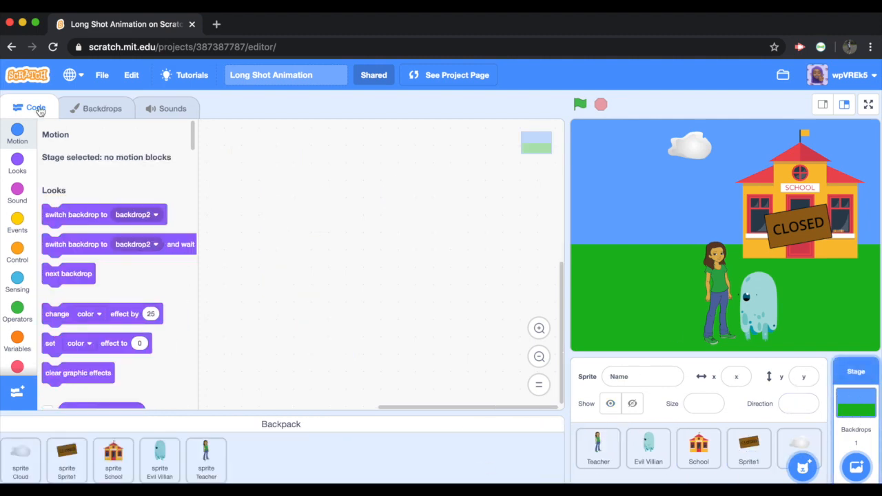
{"action": "left_click", "coordinate": [102, 108]}
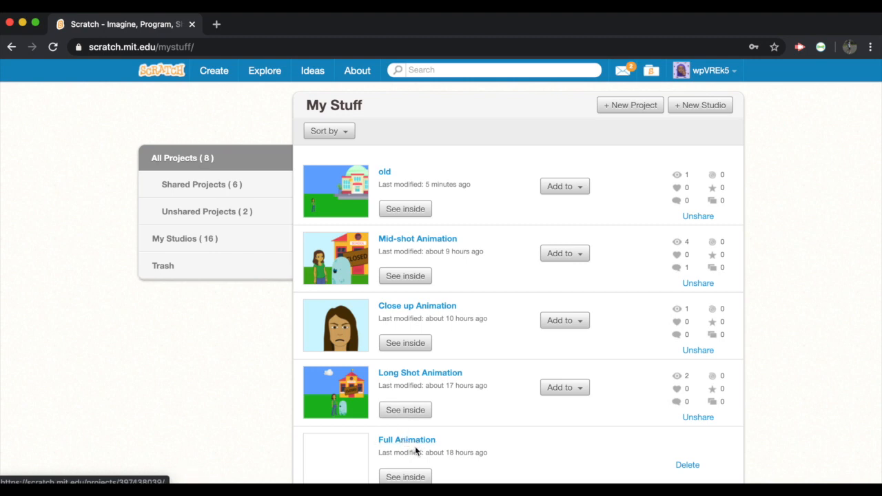
Bring the long-shot sprites and backdrop into Full Animation and rename the backdrop 'Long Shot Scene 1'
{"action": "left_click", "coordinate": [405, 476]}
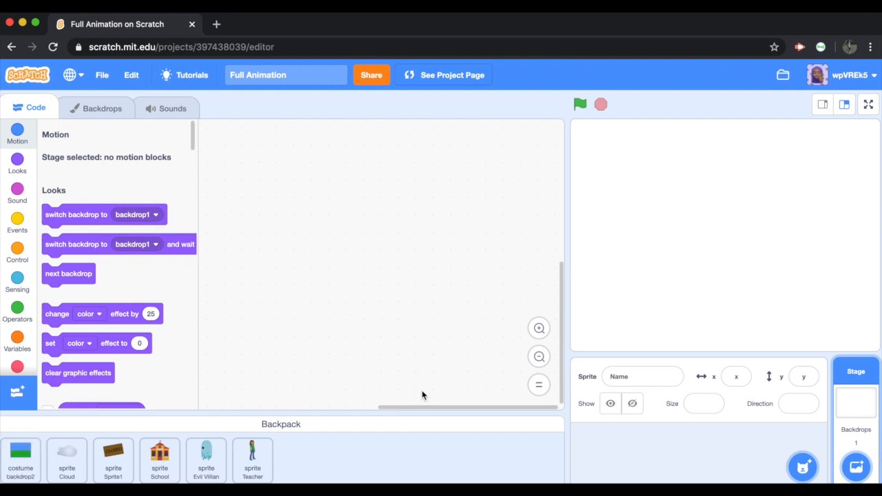
{"action": "mouse_move", "coordinate": [168, 174]}
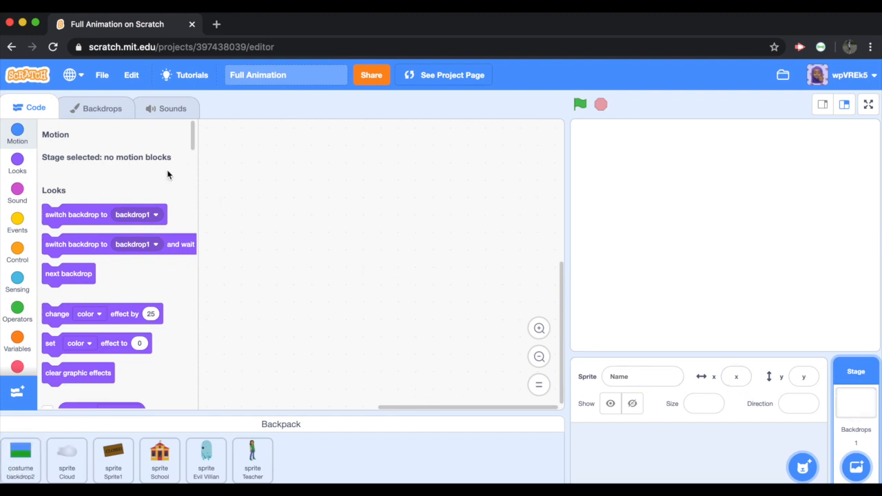
{"action": "left_click", "coordinate": [102, 109]}
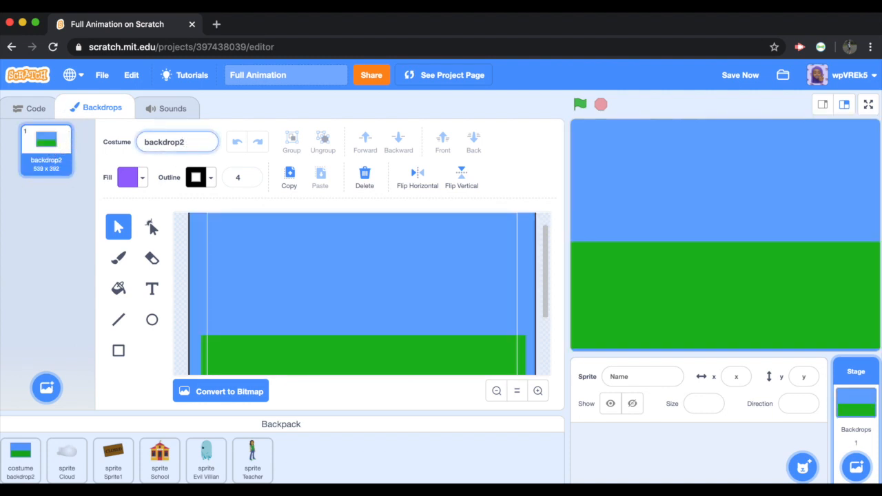
{"action": "type", "text": "Long S"}
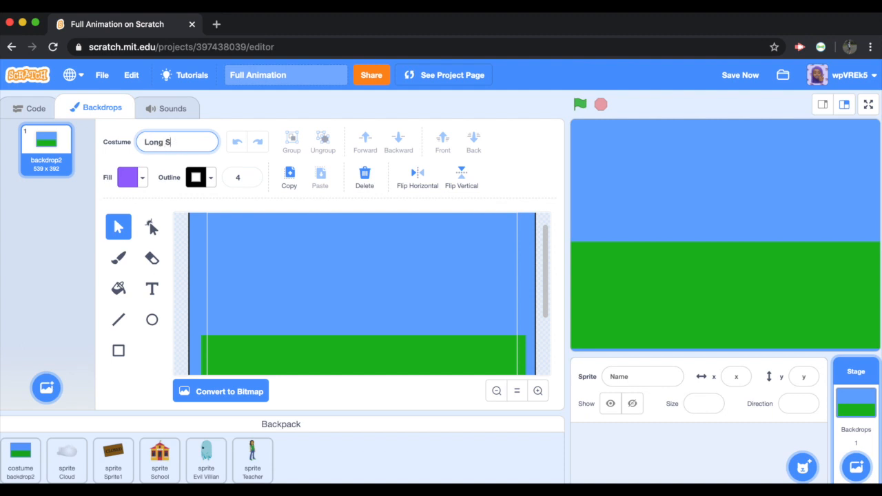
{"action": "type", "text": "Long Shot Scene 1"}
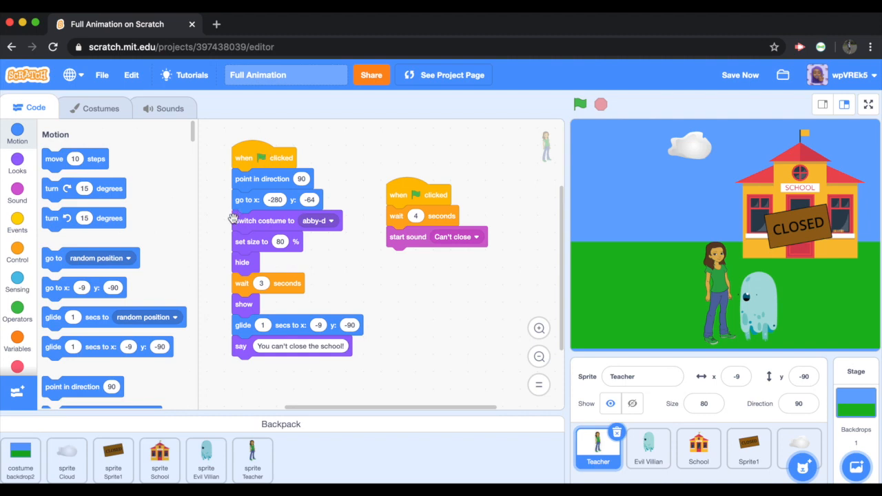
{"action": "mouse_move", "coordinate": [269, 220]}
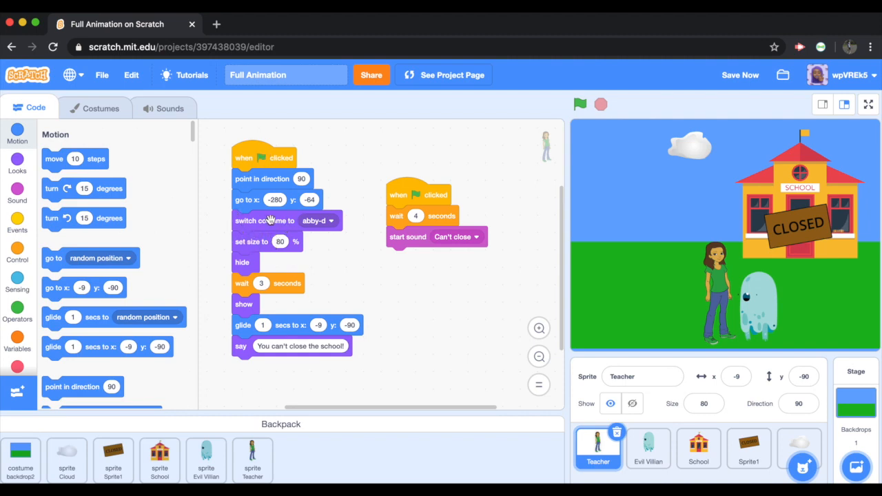
{"action": "mouse_move", "coordinate": [291, 219]}
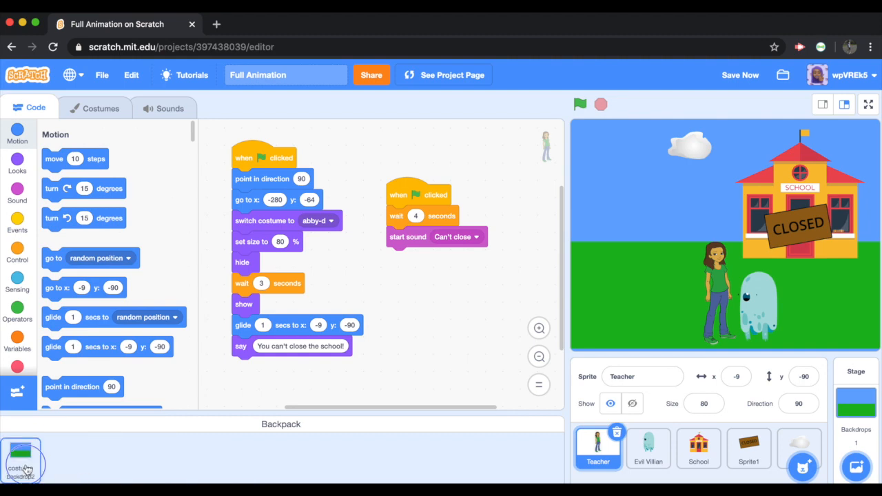
Copy Mid-shot Animation's Blue Sky 2 backdrop into the Backpack
{"action": "left_click", "coordinate": [281, 424]}
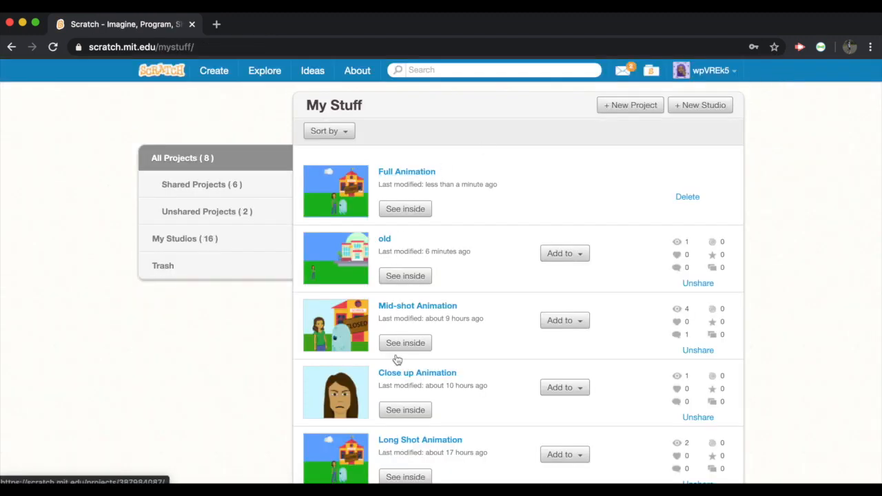
{"action": "left_click", "coordinate": [405, 343]}
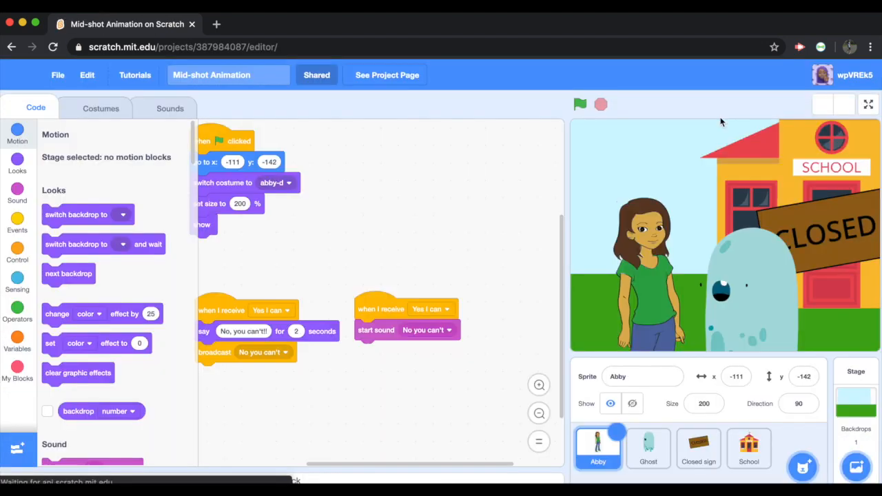
{"action": "left_click", "coordinate": [855, 407]}
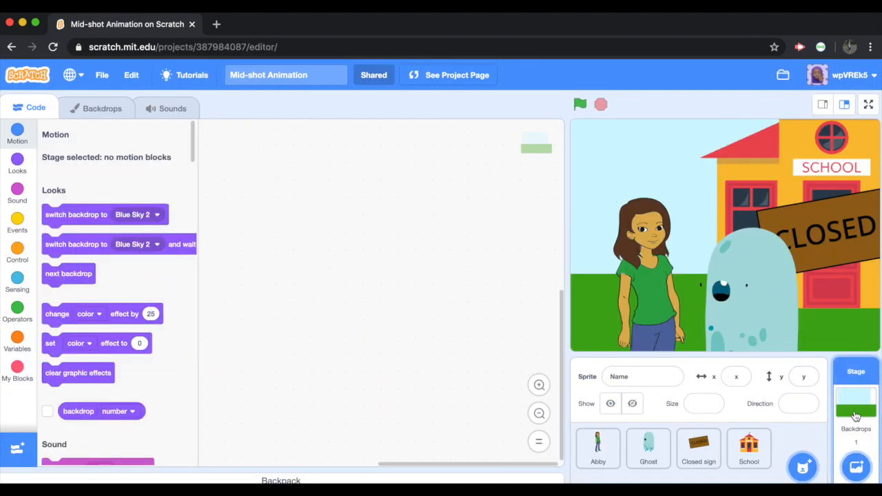
{"action": "left_click", "coordinate": [102, 109]}
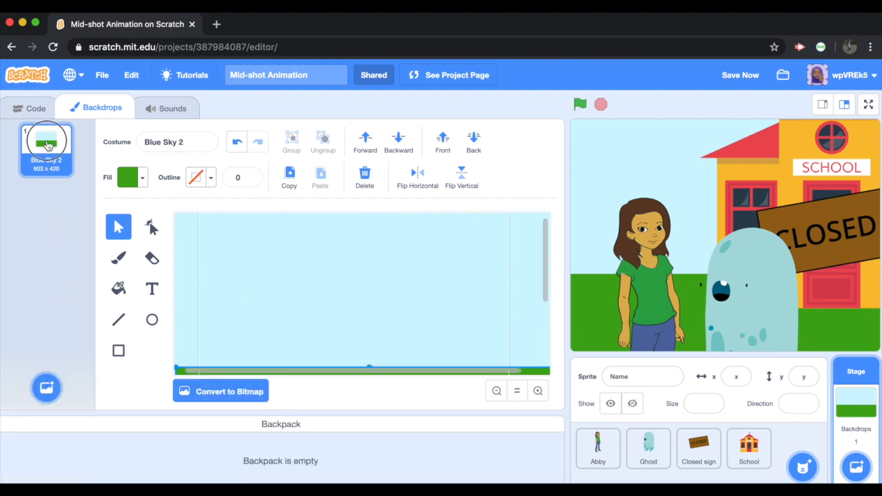
Copy Abby's three scripts and her 'No you can't' sound into the Backpack, then return to My Stuff
{"action": "left_click", "coordinate": [597, 448]}
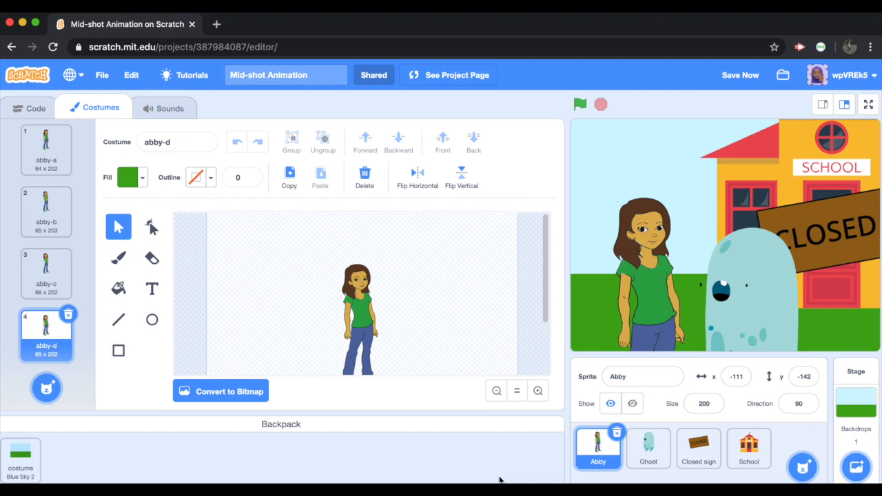
{"action": "left_click", "coordinate": [35, 109]}
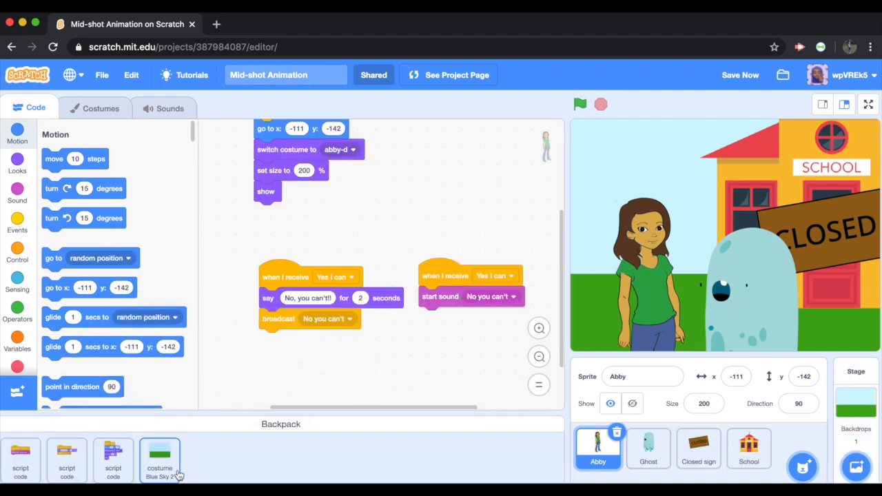
{"action": "left_click", "coordinate": [170, 108]}
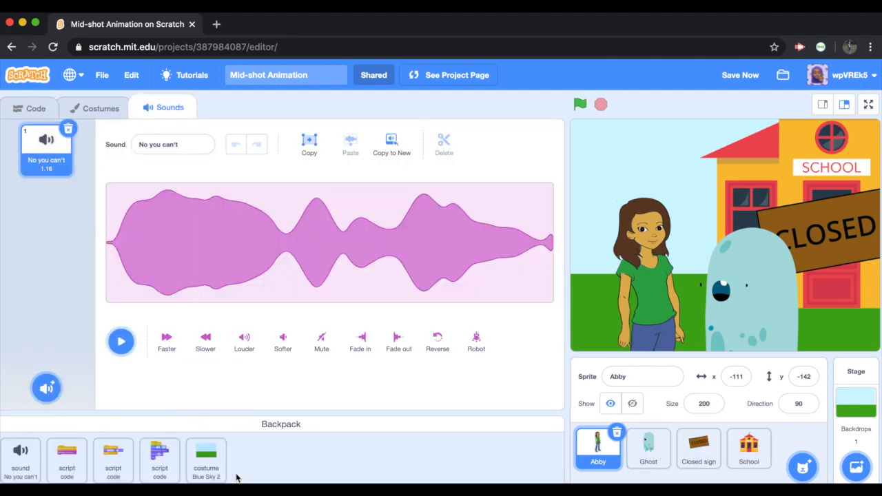
{"action": "left_click", "coordinate": [740, 74]}
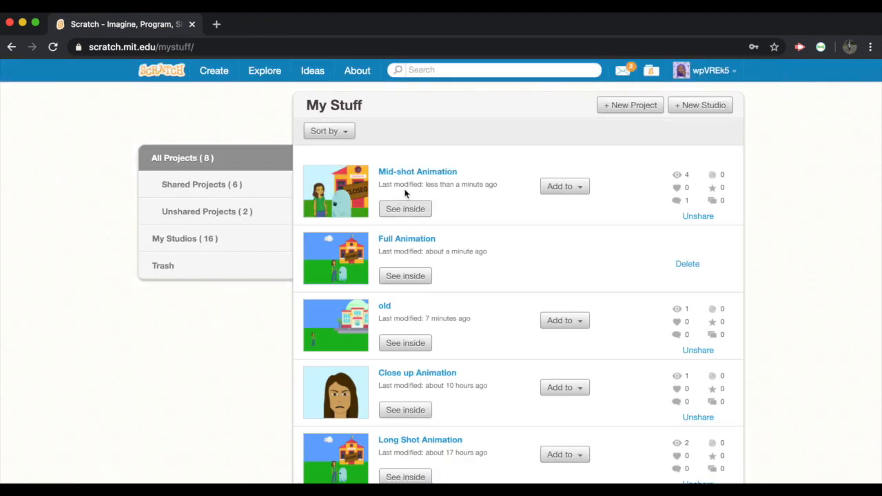
Add Blue Sky 2 to Full Animation as a second backdrop renamed 'Mid-shot Scene 2'
{"action": "left_click", "coordinate": [405, 276]}
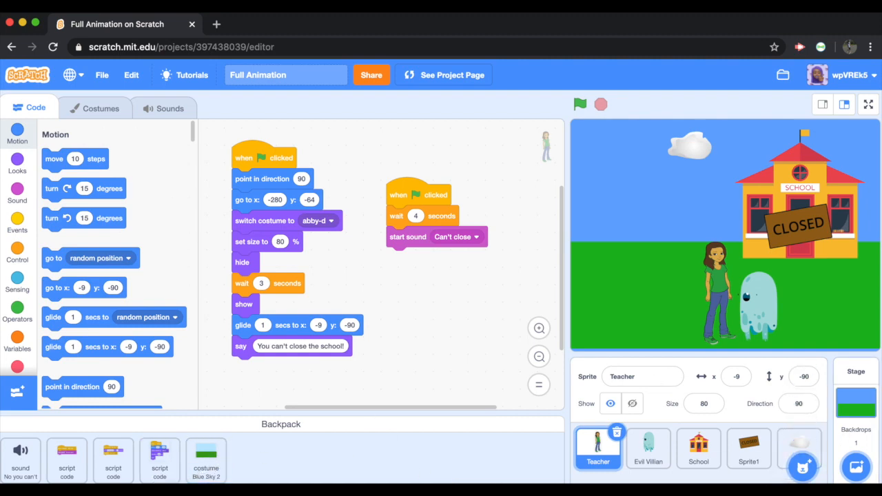
{"action": "left_click", "coordinate": [101, 109]}
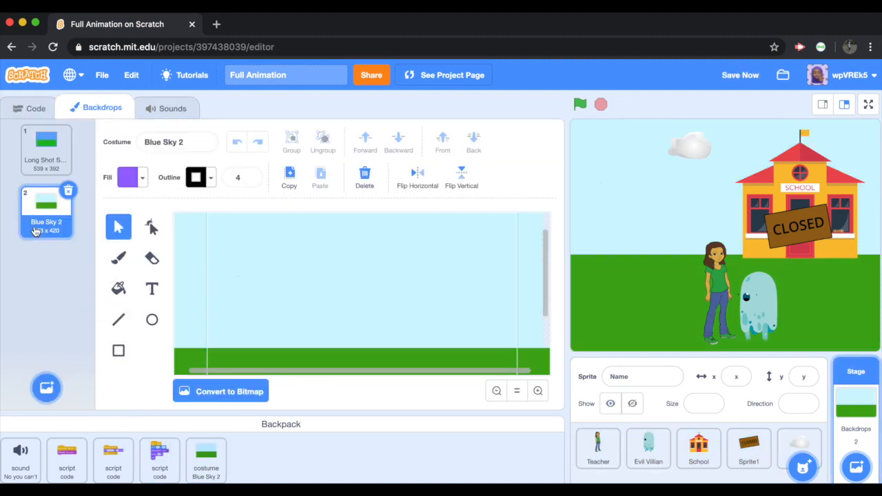
{"action": "type", "text": "Mid"}
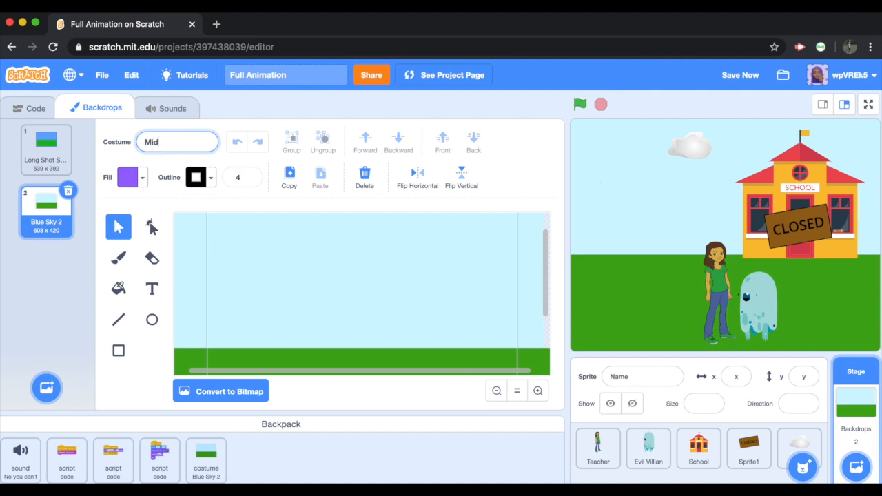
{"action": "type", "text": "-shot Scene 2"}
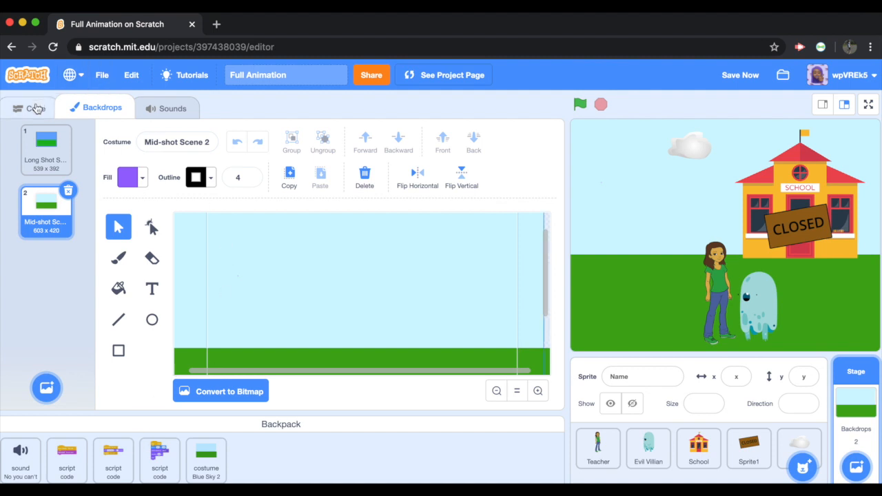
{"action": "left_click", "coordinate": [598, 448]}
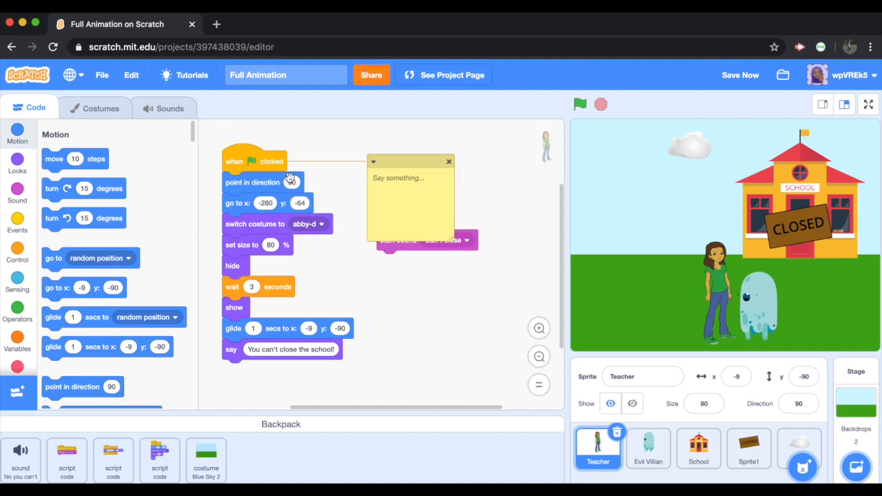
Label the Teacher's opening script with a 'scene 1' comment and attach a broadcast block under its say block
{"action": "type", "text": "scene 1"}
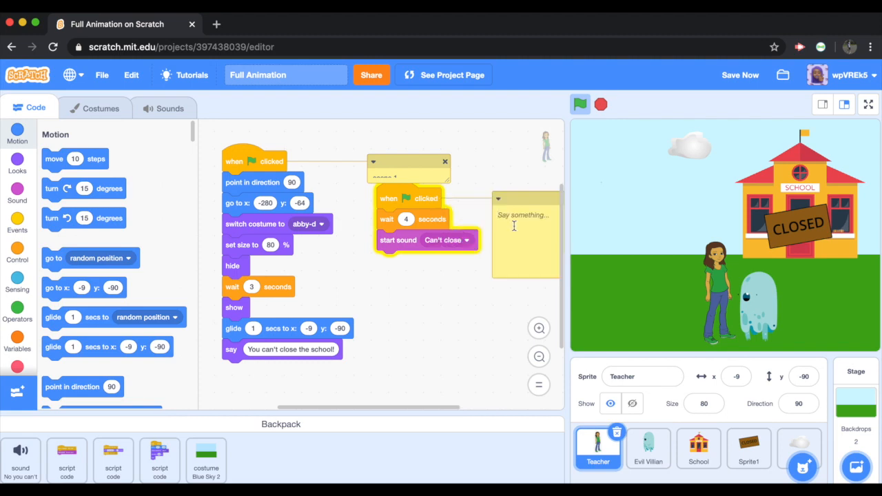
{"action": "scroll", "scroll_direction": "down", "scroll_amount": 3}
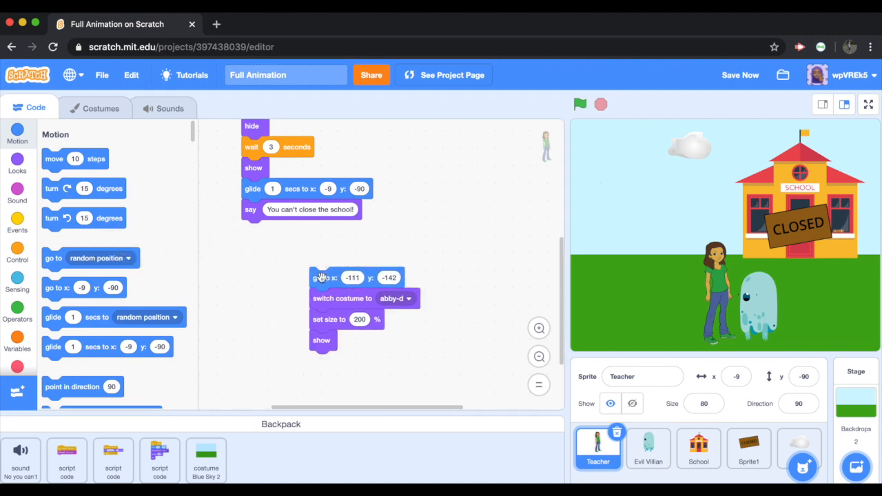
{"action": "left_click_drag", "start_coordinate": [320, 277], "coordinate": [262, 290]}
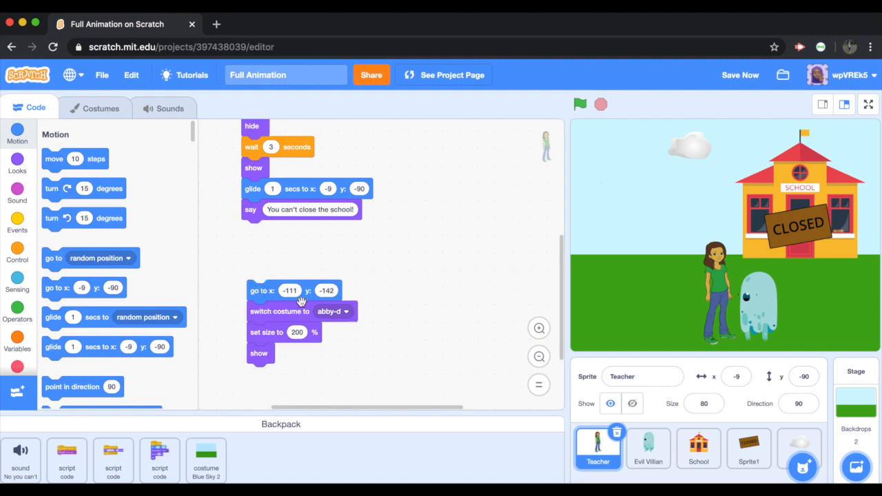
{"action": "mouse_move", "coordinate": [286, 249]}
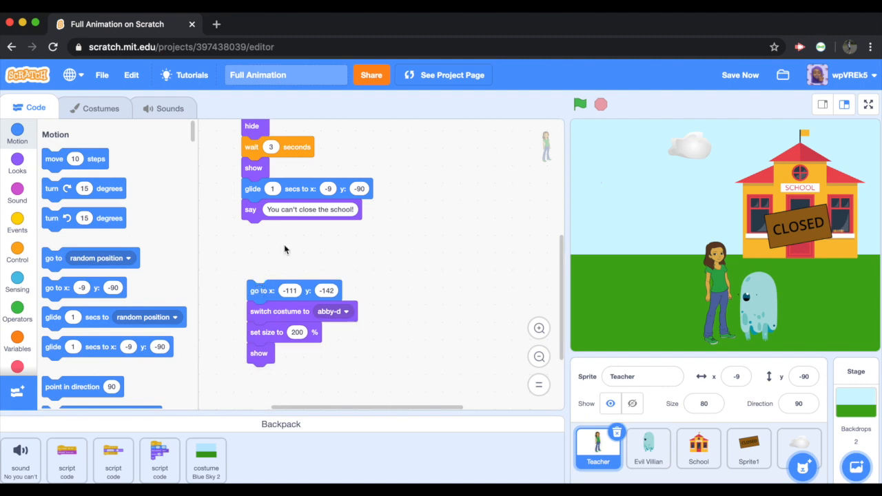
{"action": "mouse_move", "coordinate": [18, 253]}
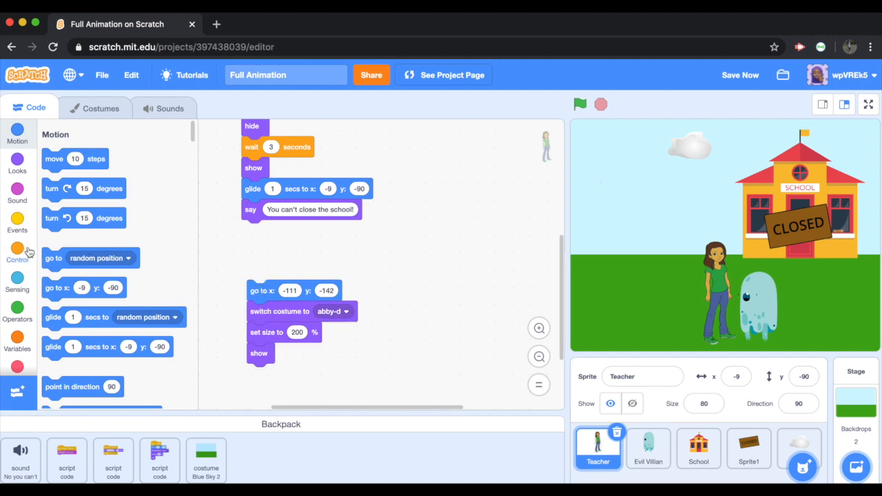
Create a new broadcast message named 'scene 2' for the end of the Teacher's opening script
{"action": "left_click", "coordinate": [18, 219]}
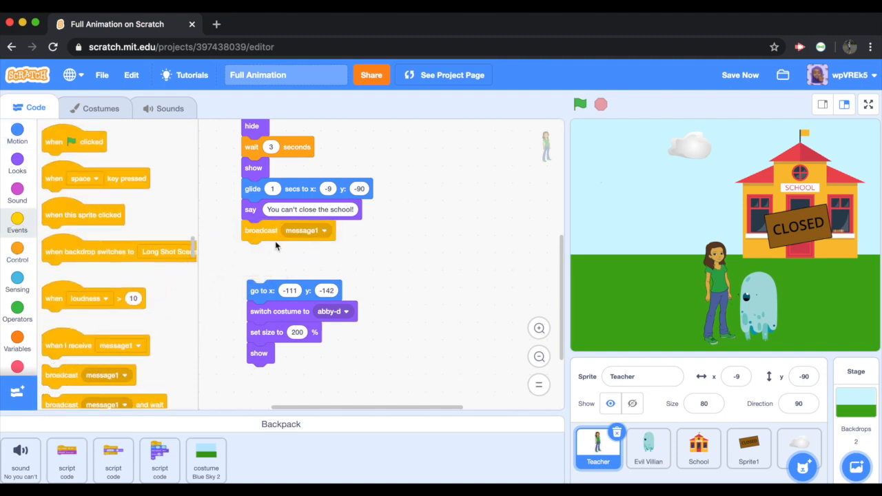
{"action": "left_click", "coordinate": [324, 230]}
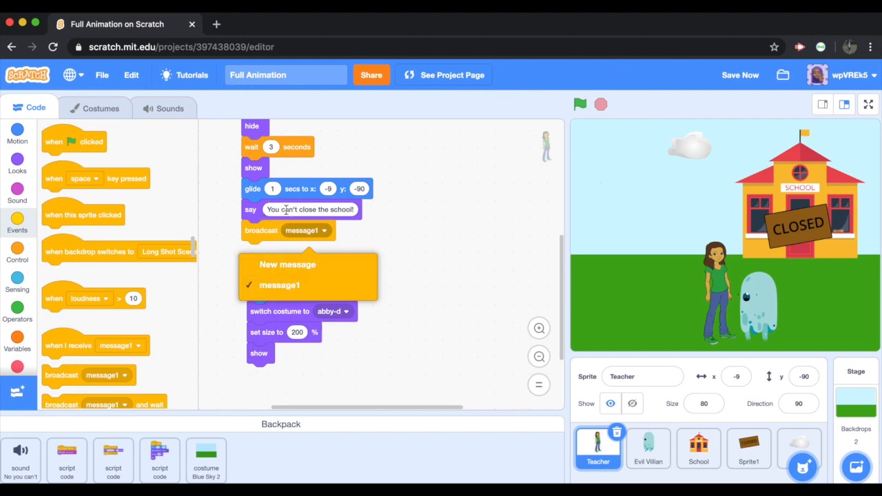
{"action": "left_click", "coordinate": [287, 264]}
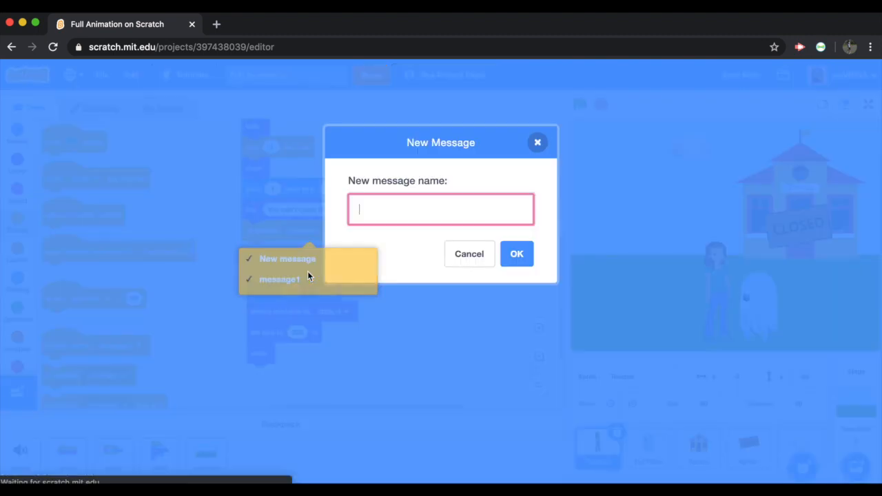
{"action": "type", "text": "scene"}
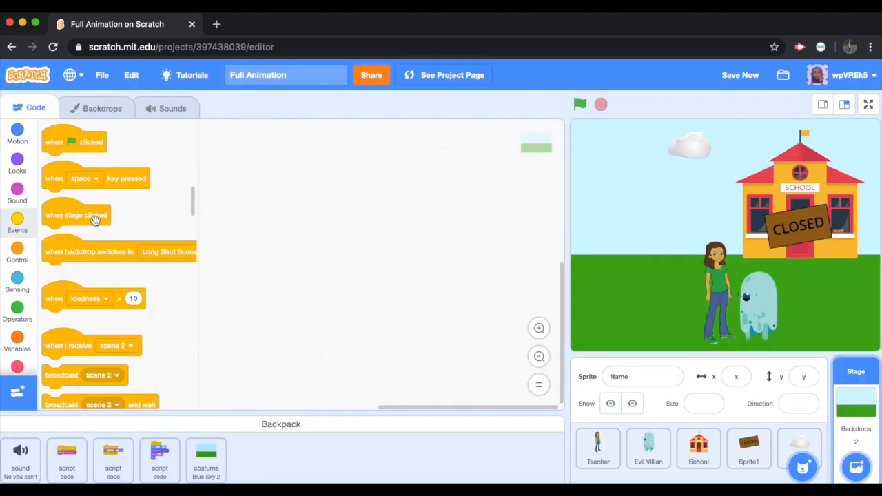
Give the stage a green-flag script switching to Long Shot Scene 1 and a 'when I receive scene 2' script for Mid-shot Scene 2
{"action": "left_click_drag", "start_coordinate": [74, 142], "coordinate": [275, 157]}
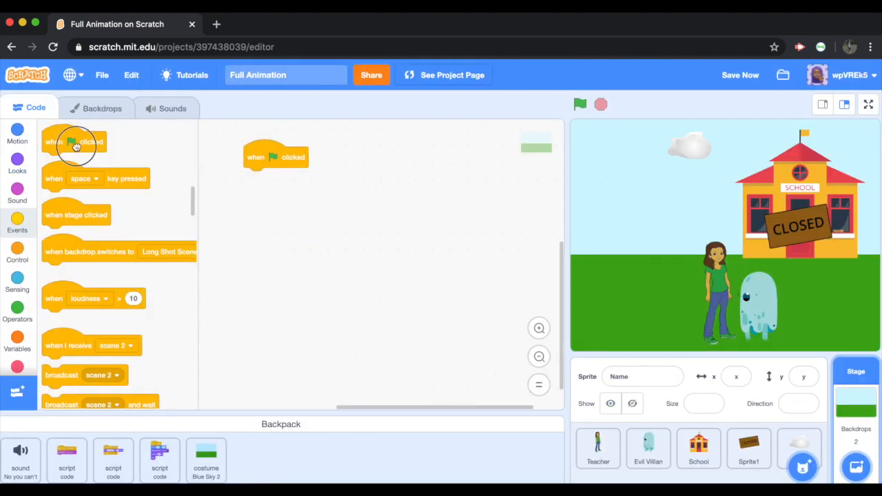
{"action": "left_click_drag", "start_coordinate": [90, 345], "coordinate": [274, 274]}
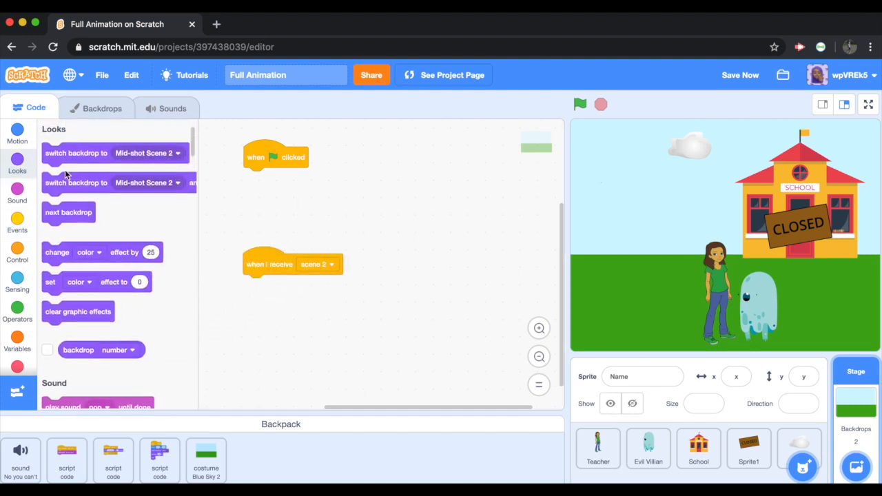
{"action": "left_click_drag", "start_coordinate": [76, 153], "coordinate": [317, 178]}
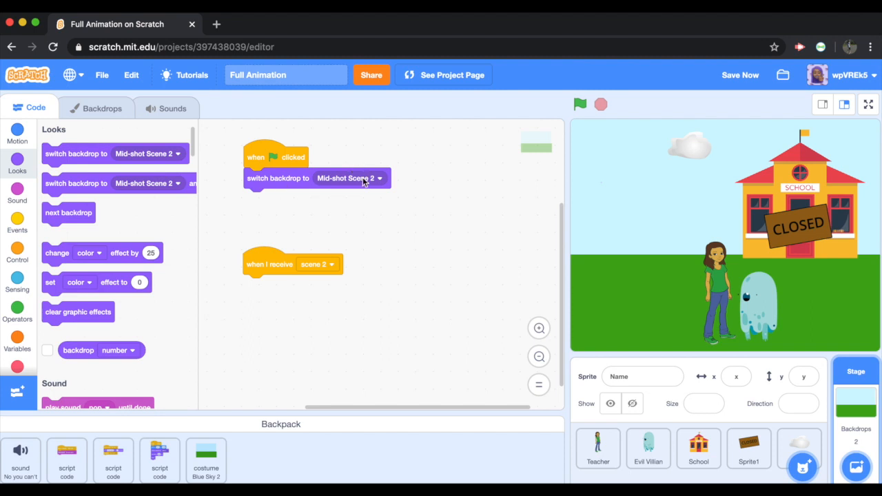
{"action": "left_click", "coordinate": [350, 178]}
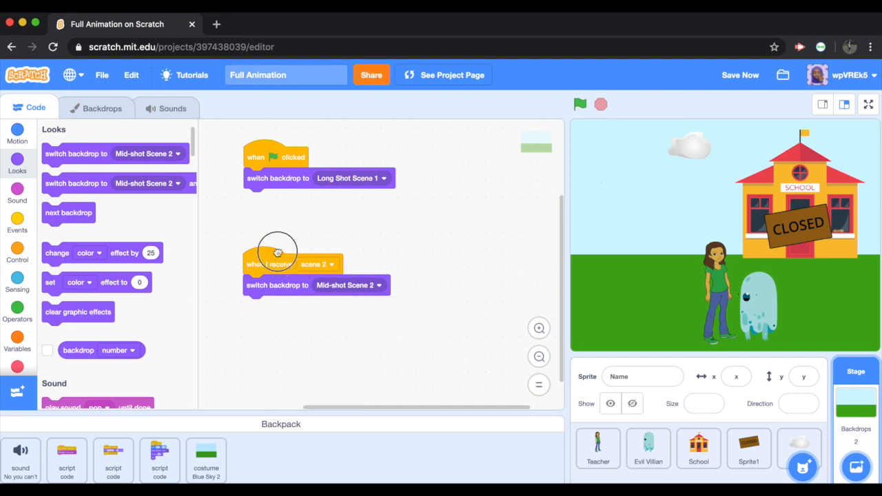
{"action": "left_click_drag", "start_coordinate": [278, 264], "coordinate": [278, 241]}
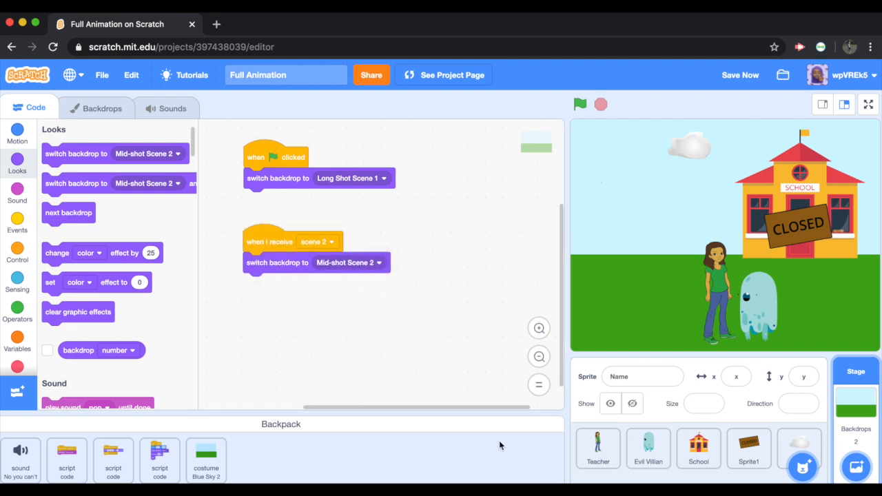
{"action": "left_click", "coordinate": [598, 447]}
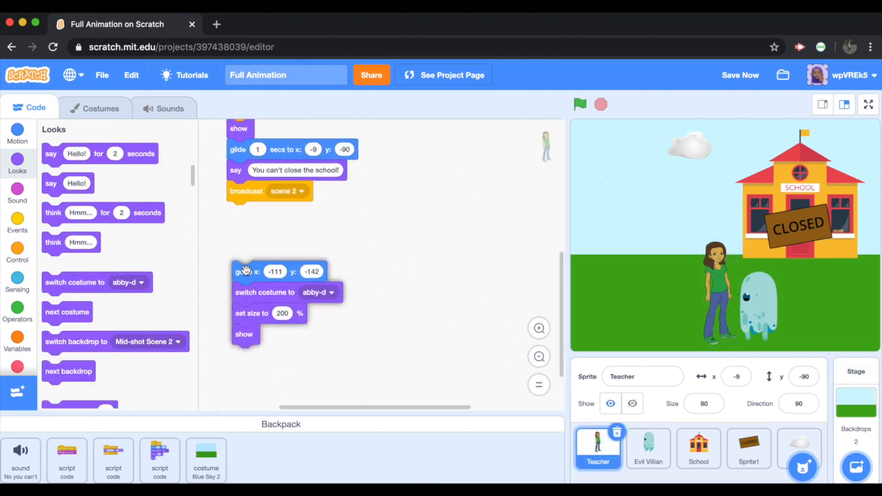
Start the Teacher's close-up setup stack with a 'when I receive scene 2' block
{"action": "left_click", "coordinate": [17, 221]}
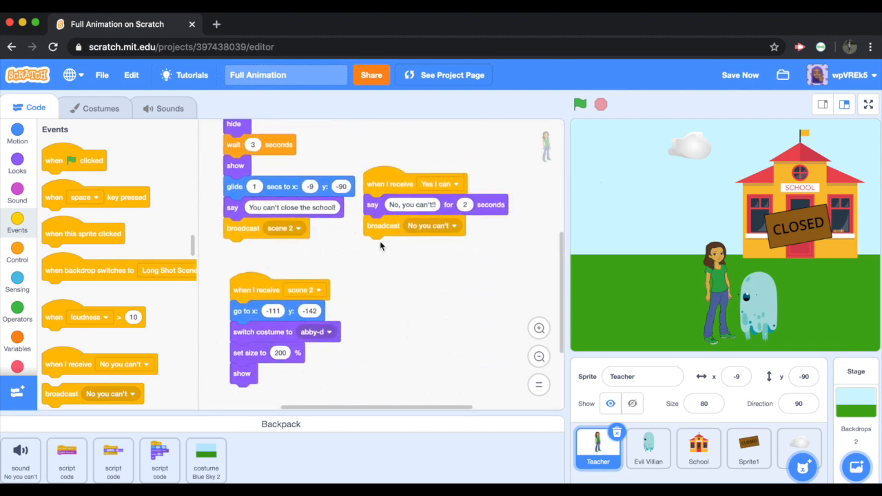
{"action": "left_click_drag", "start_coordinate": [389, 184], "coordinate": [394, 333]}
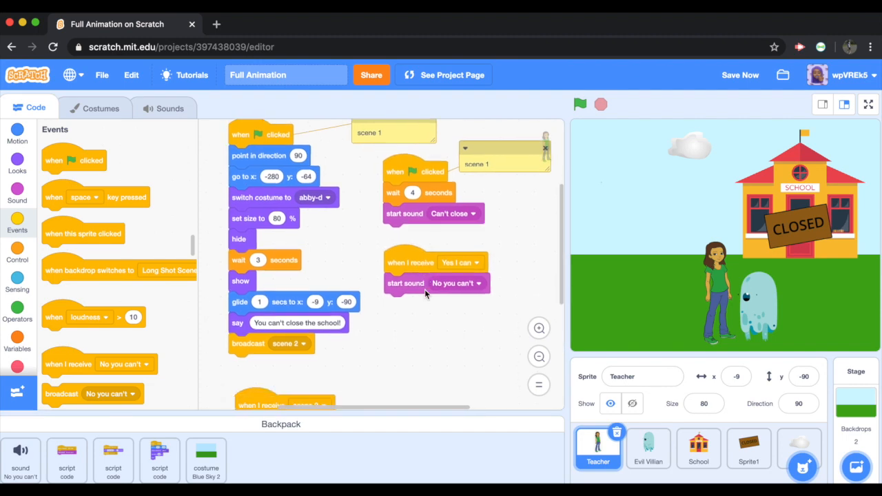
{"action": "scroll", "scroll_direction": "down", "scroll_amount": 3}
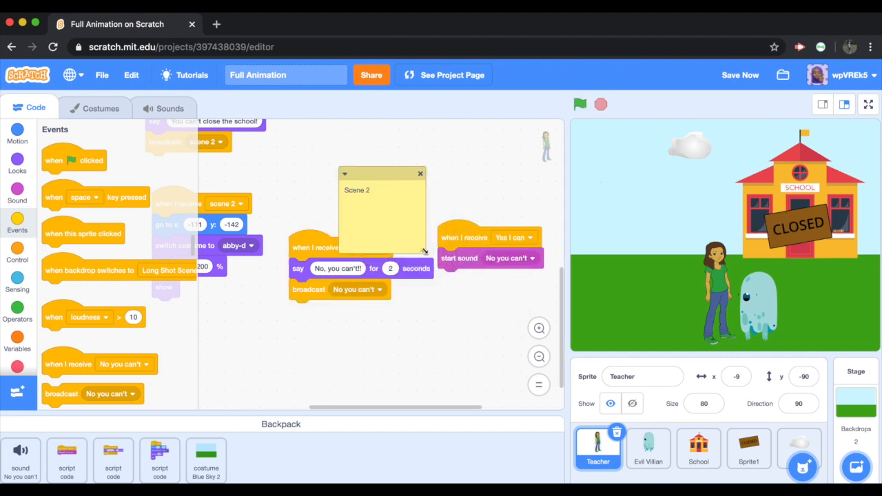
Label the sound script with a 'Scene 2' comment and delete the Blue Sky 2 costume from the Backpack
{"action": "right_click", "coordinate": [455, 236]}
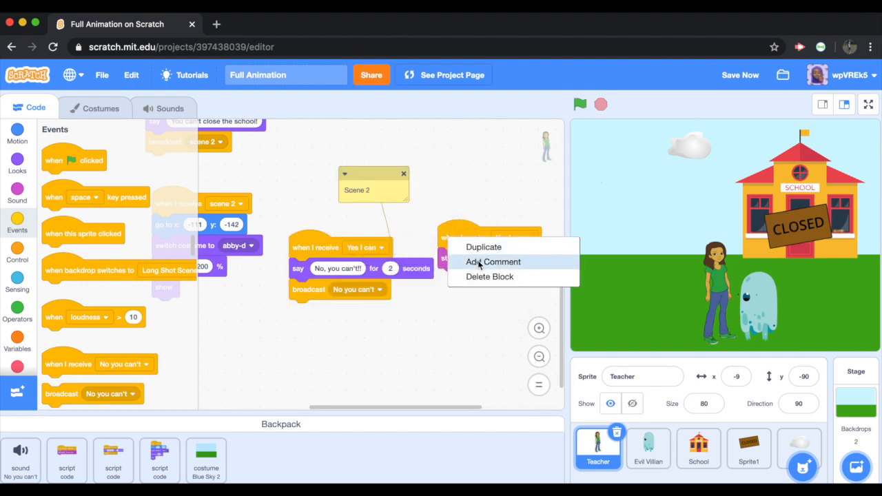
{"action": "left_click", "coordinate": [169, 108]}
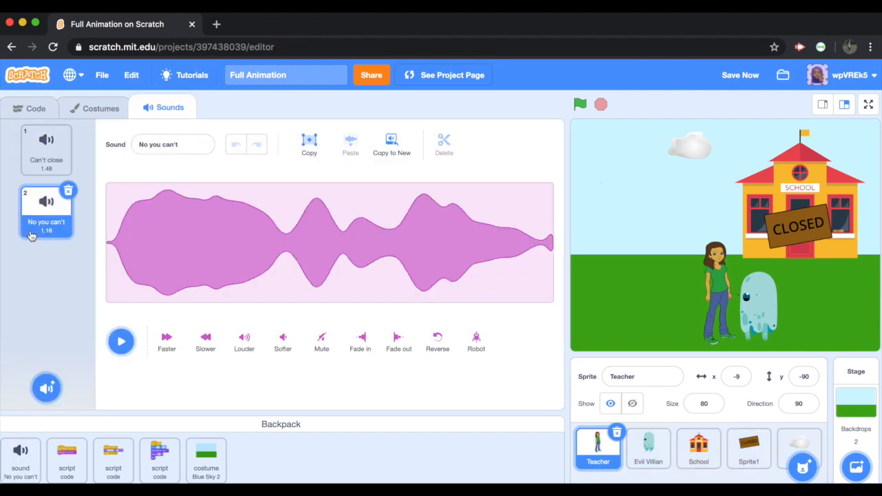
{"action": "right_click", "coordinate": [206, 459]}
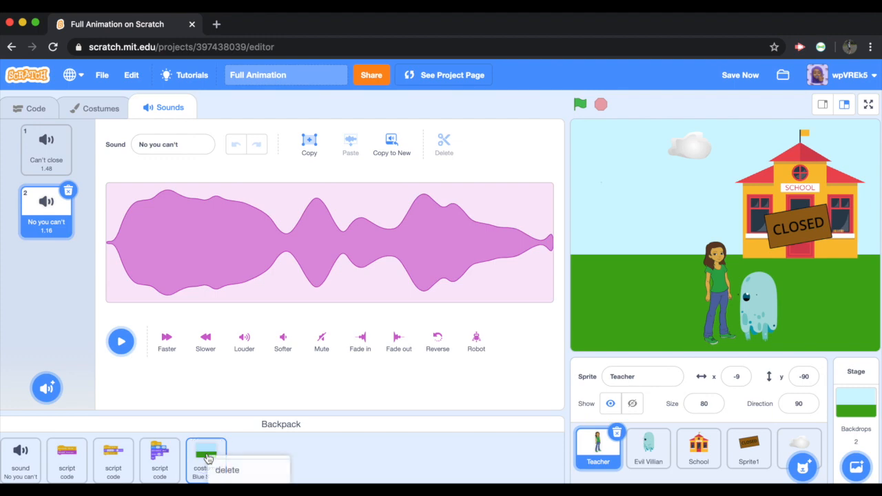
{"action": "left_click", "coordinate": [30, 108]}
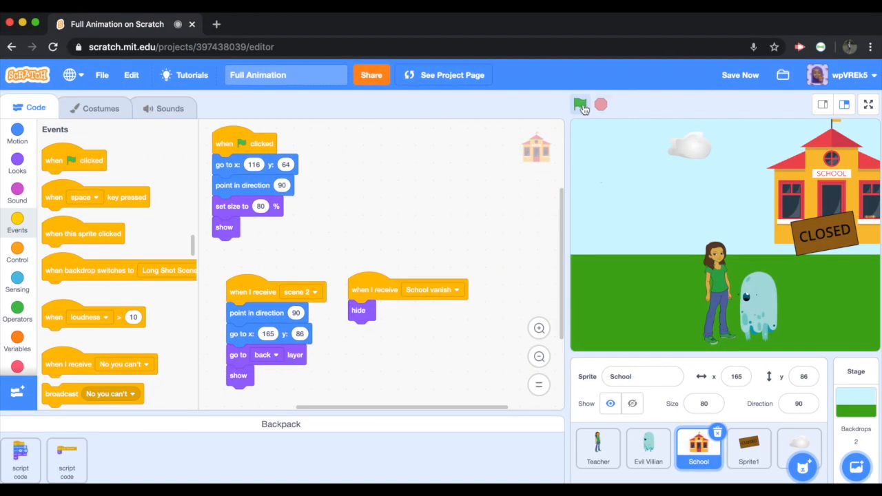
Play the animation from the green flag a couple of times to test the scene flow
{"action": "left_click", "coordinate": [581, 104]}
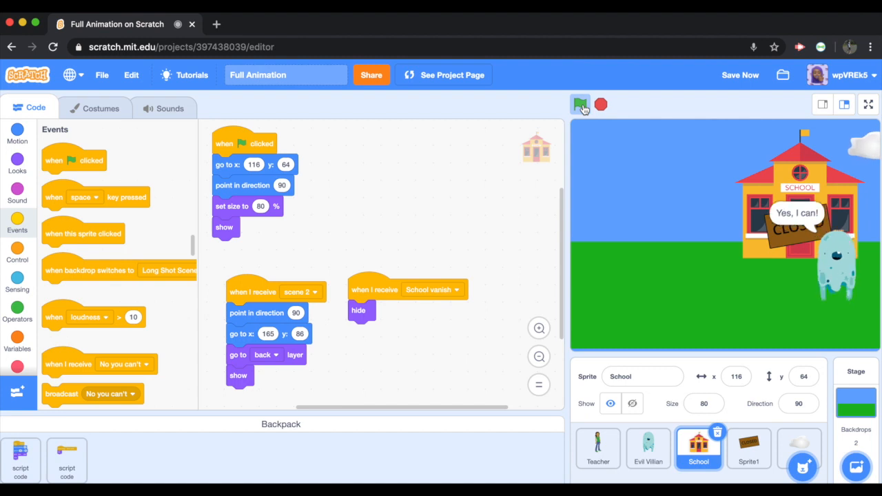
{"action": "left_click", "coordinate": [581, 104]}
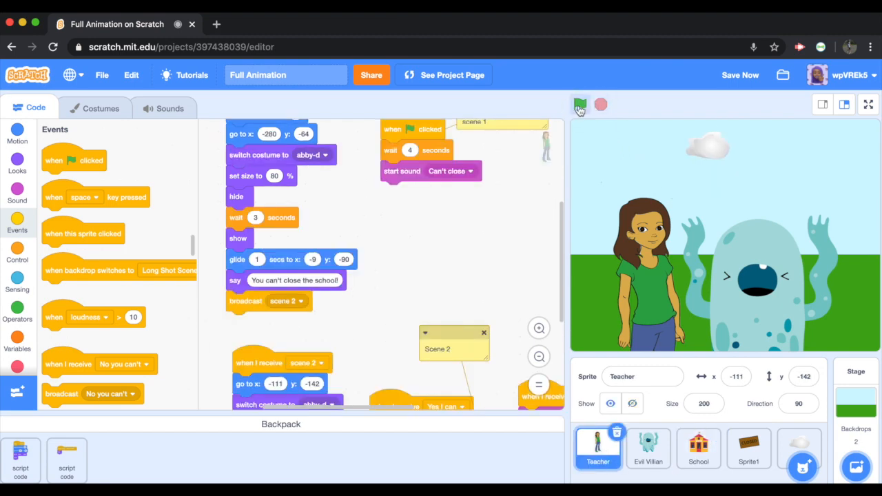
{"action": "left_click", "coordinate": [580, 104]}
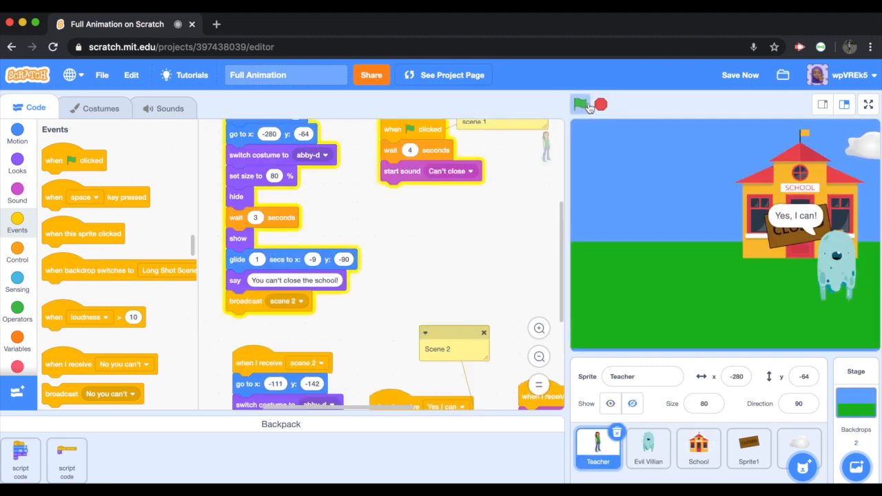
{"action": "left_click", "coordinate": [580, 104]}
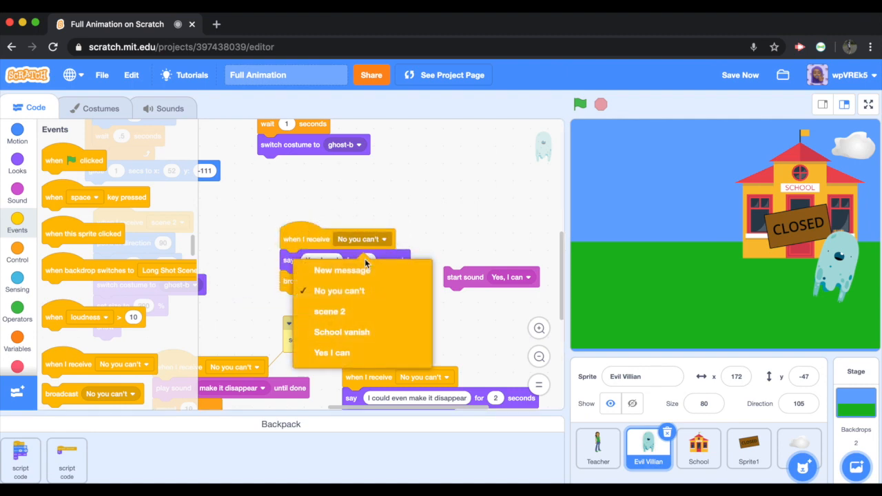
Set the Evil Villian's reply scripts to start on receiving scene 2 and replay through to the close-up scene
{"action": "left_click", "coordinate": [329, 311]}
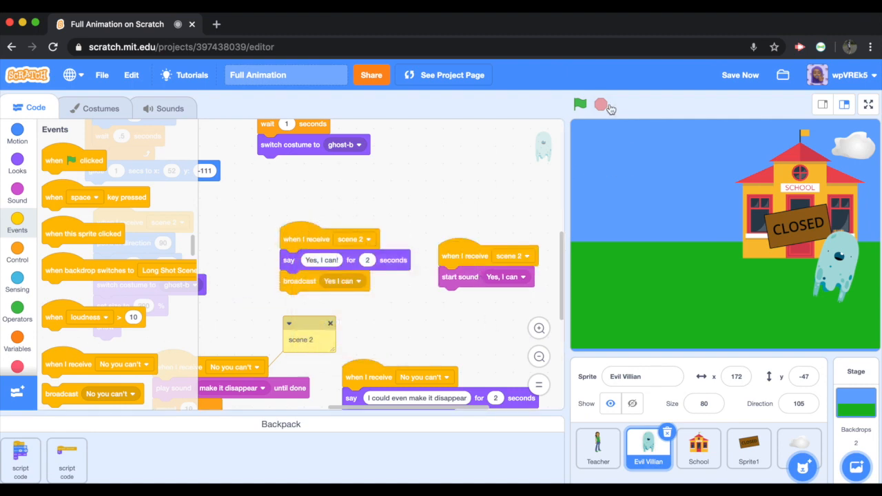
{"action": "left_click", "coordinate": [579, 104]}
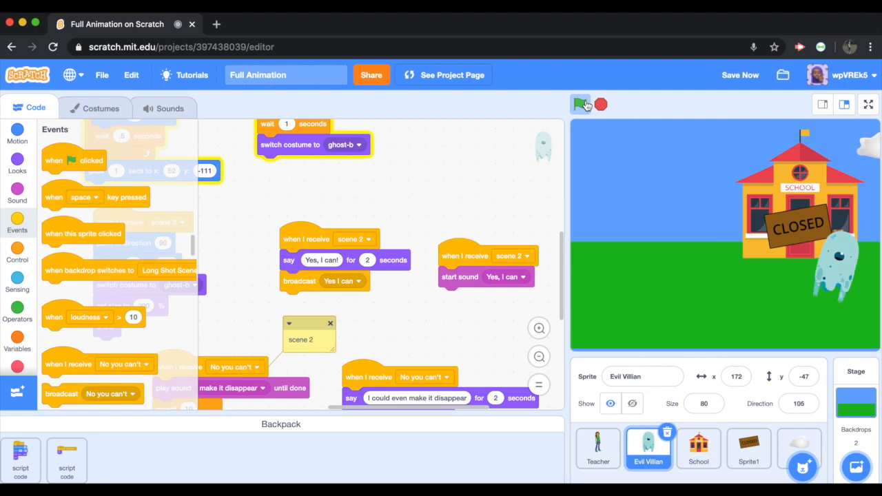
{"action": "left_click", "coordinate": [580, 104]}
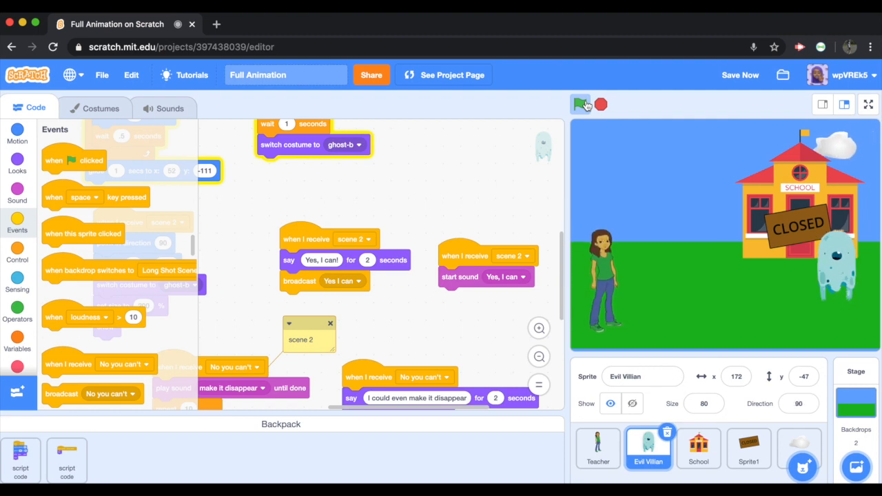
{"action": "left_click", "coordinate": [582, 104]}
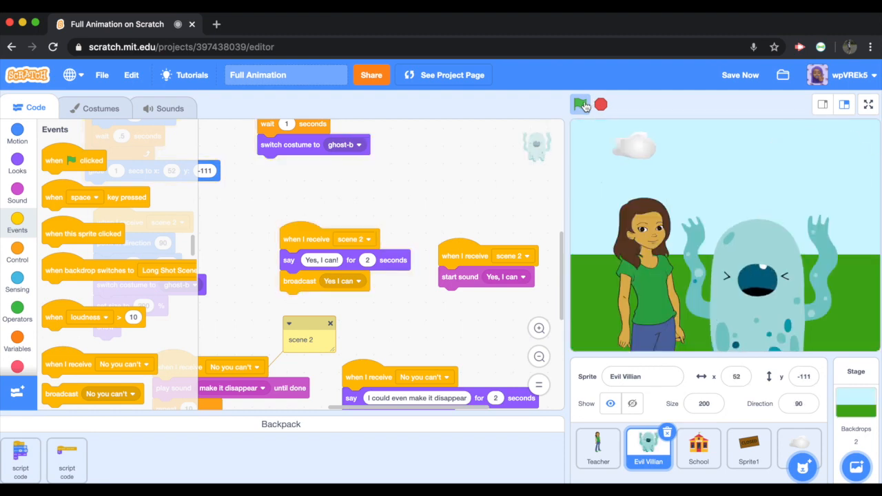
{"action": "left_click", "coordinate": [580, 104]}
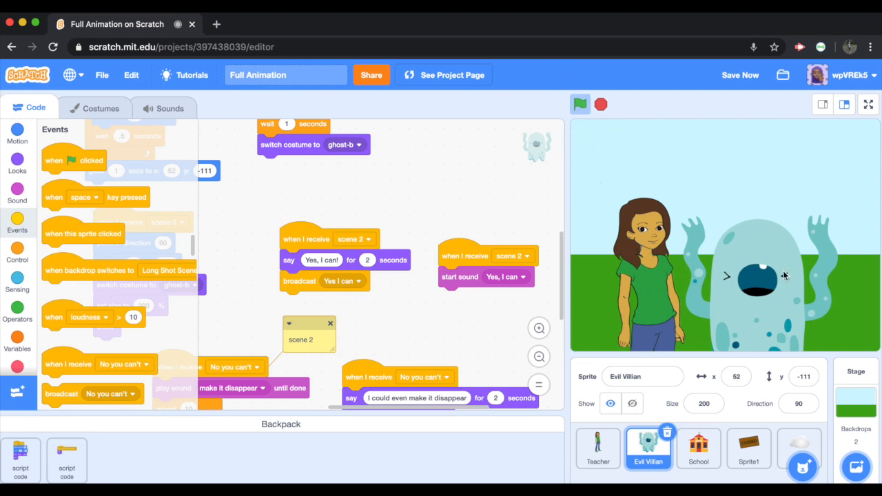
{"action": "left_click", "coordinate": [597, 448]}
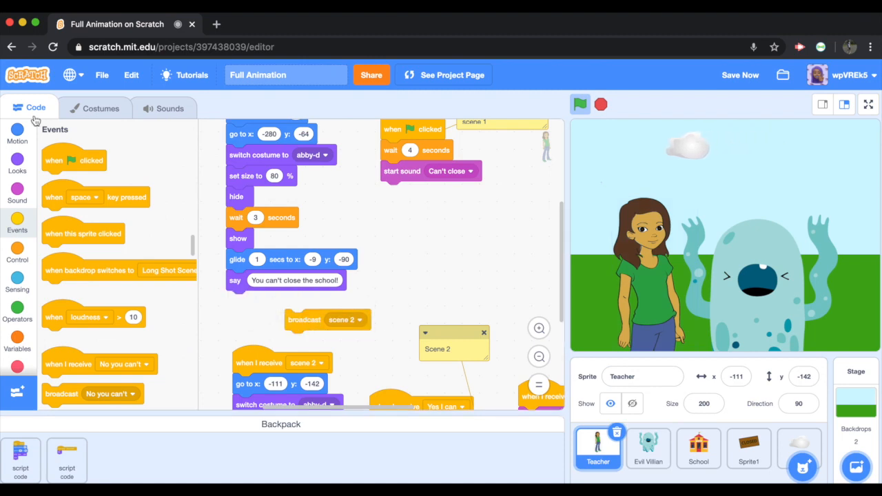
Make the Teacher's line a 2-second timed say and reattach the scene 2 broadcast beneath it
{"action": "left_click", "coordinate": [17, 162]}
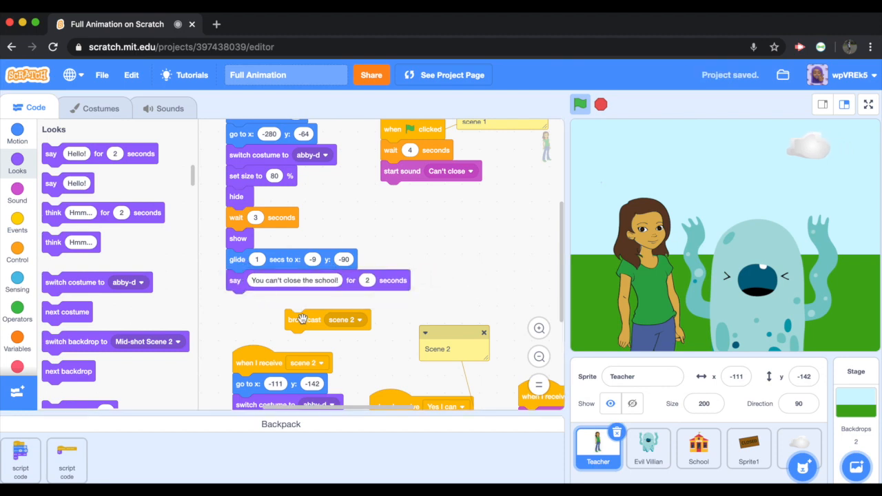
{"action": "left_click_drag", "start_coordinate": [328, 319], "coordinate": [267, 301]}
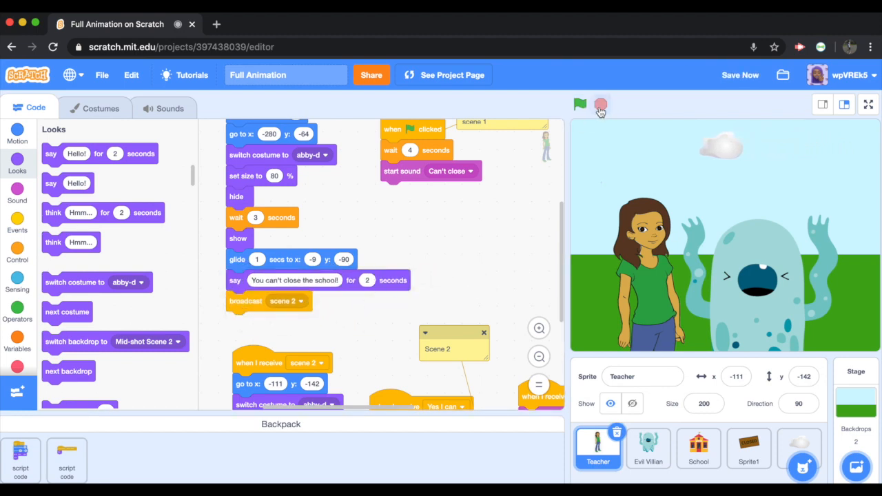
{"action": "left_click", "coordinate": [580, 104]}
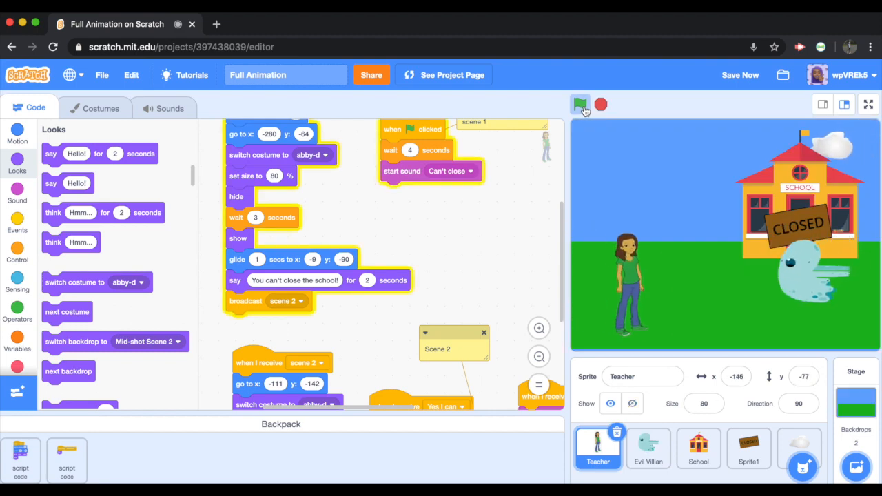
Run the project to check the school scene leads into the Teacher and monster conversation
{"action": "left_click", "coordinate": [580, 104]}
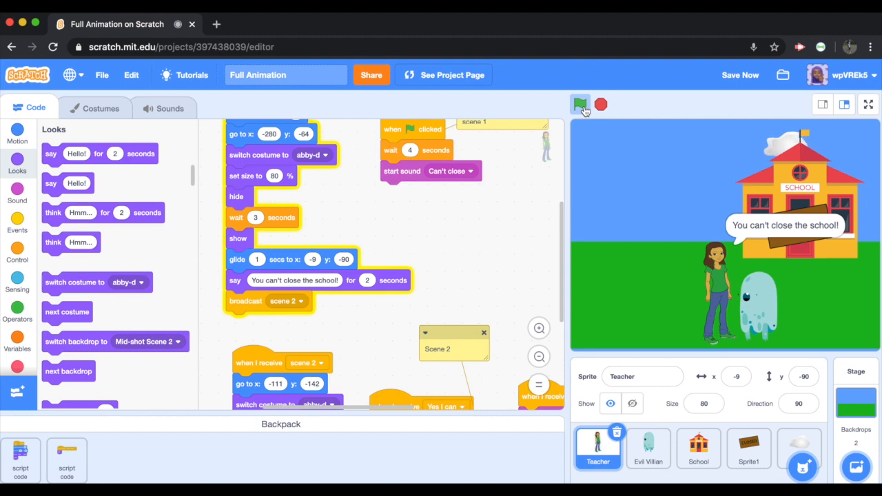
{"action": "left_click", "coordinate": [580, 104]}
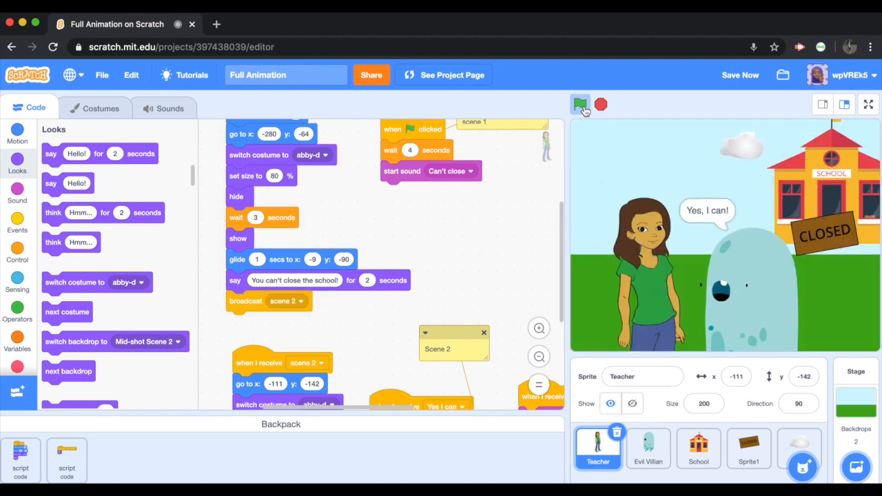
{"action": "left_click", "coordinate": [581, 104]}
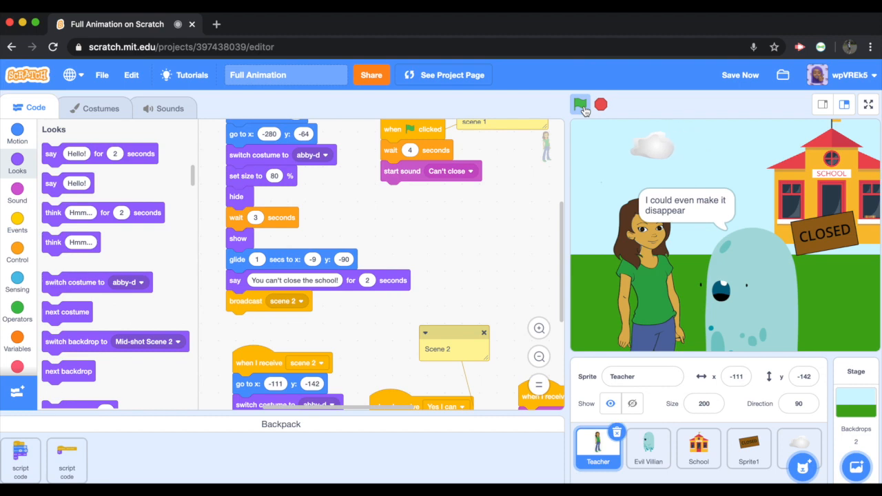
{"action": "left_click", "coordinate": [580, 104]}
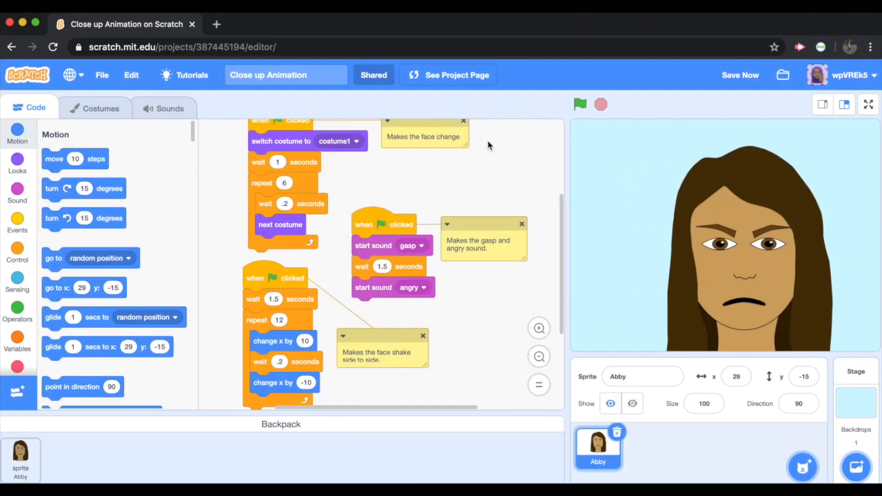
Review the face sprite's gasp sound, then the Stage's own sound in Close up Animation
{"action": "left_click", "coordinate": [164, 108]}
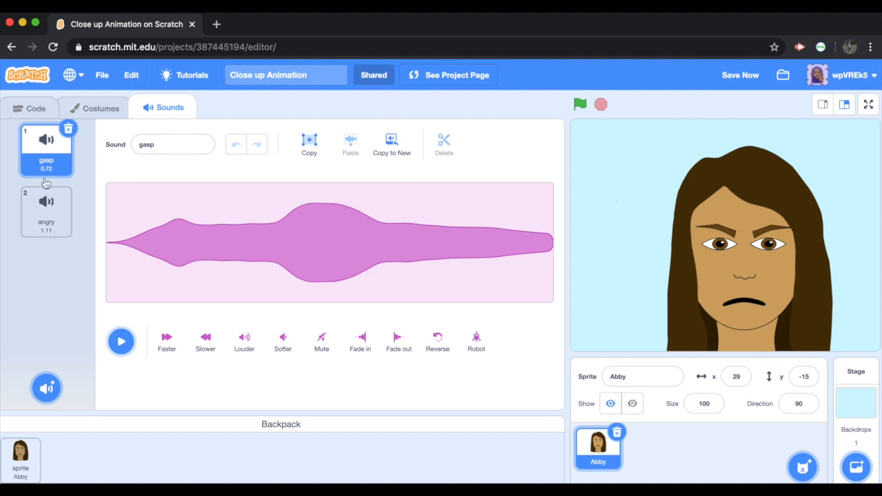
{"action": "left_click", "coordinate": [855, 403]}
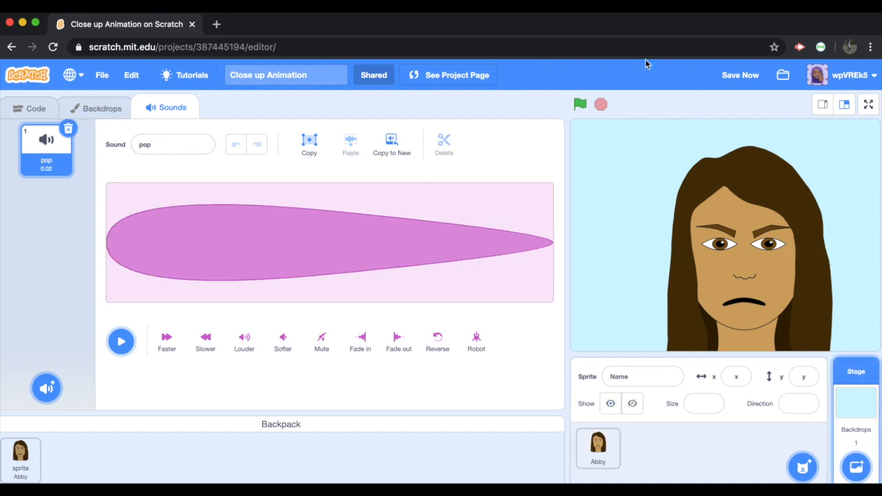
{"action": "left_click", "coordinate": [30, 108]}
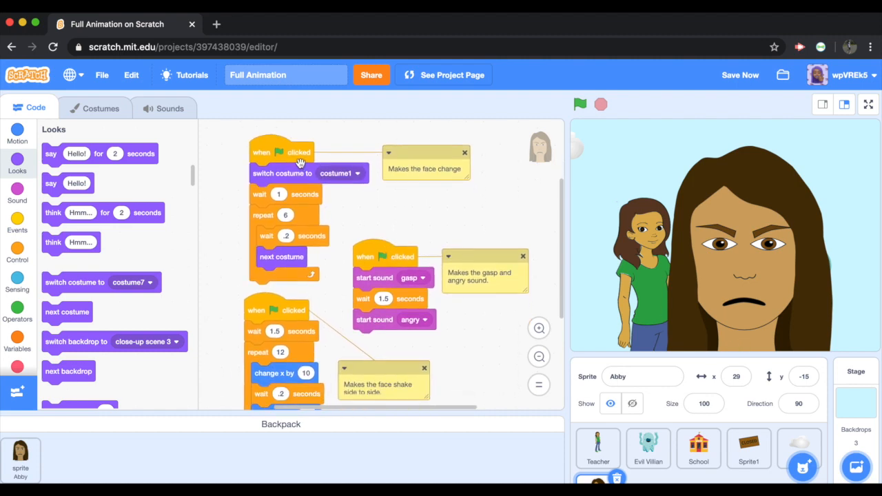
Replace the face scripts' green-flag hats with 'when I receive scene 3', hiding at start and showing on scene 3
{"action": "left_click_drag", "start_coordinate": [281, 173], "coordinate": [346, 174]}
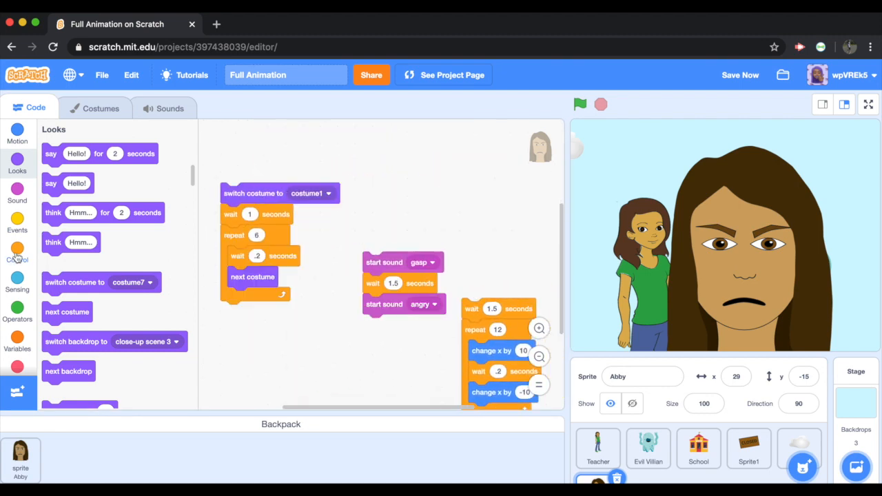
{"action": "left_click", "coordinate": [18, 251]}
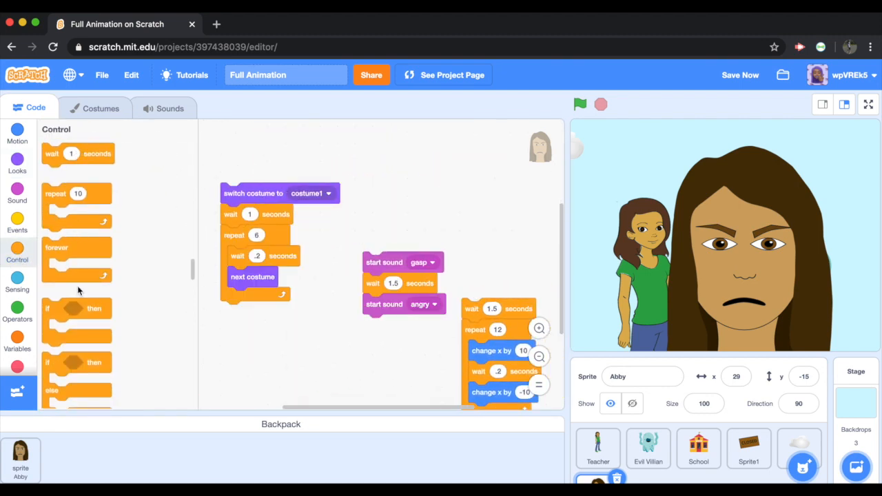
{"action": "left_click", "coordinate": [17, 221]}
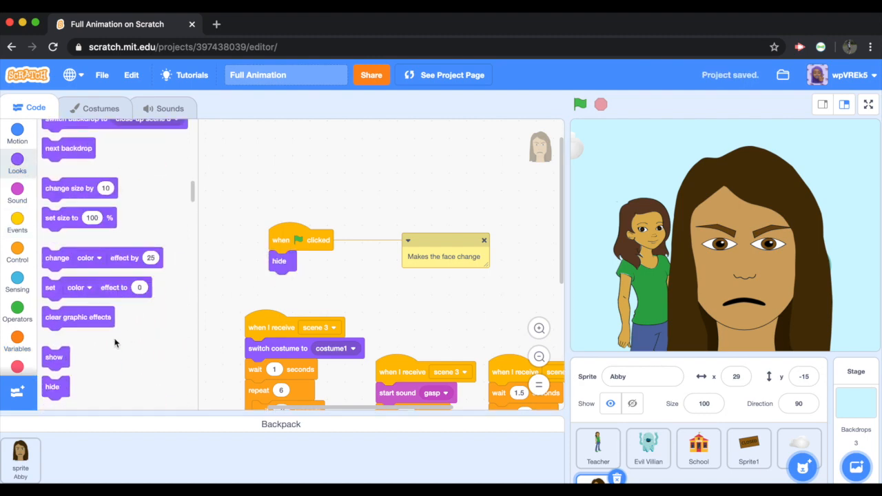
{"action": "left_click_drag", "start_coordinate": [53, 356], "coordinate": [236, 332]}
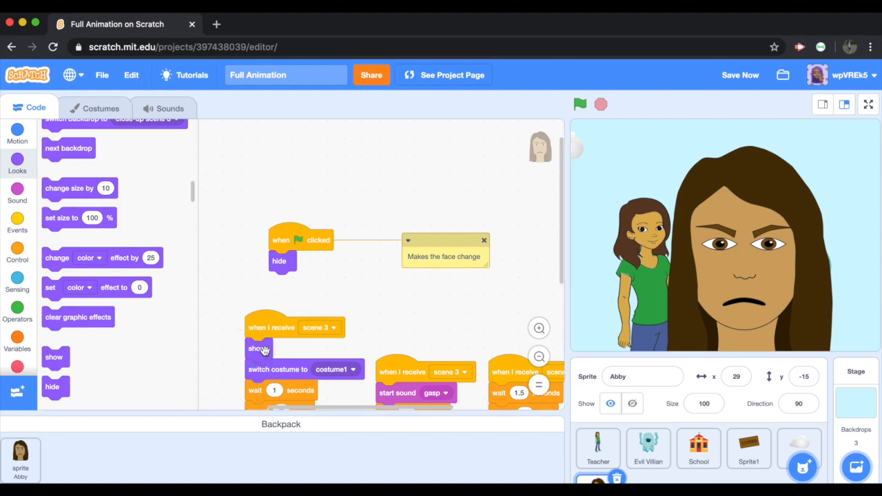
{"action": "mouse_move", "coordinate": [653, 286]}
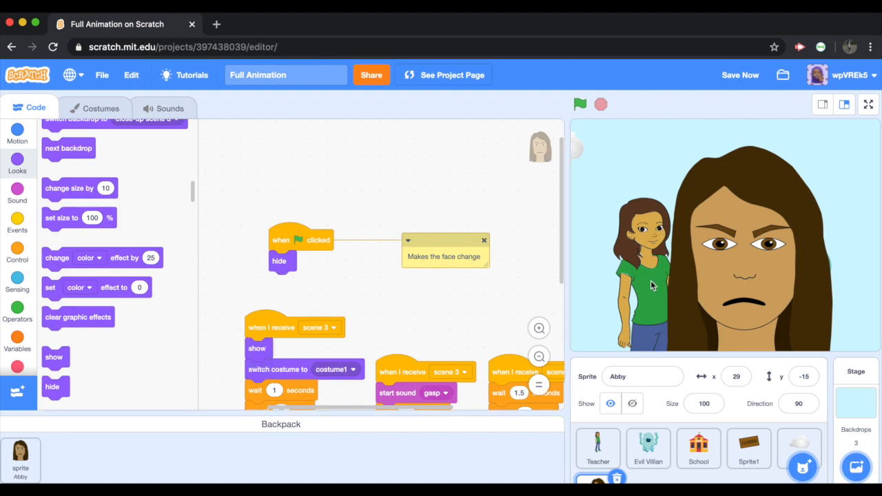
{"action": "left_click", "coordinate": [597, 448]}
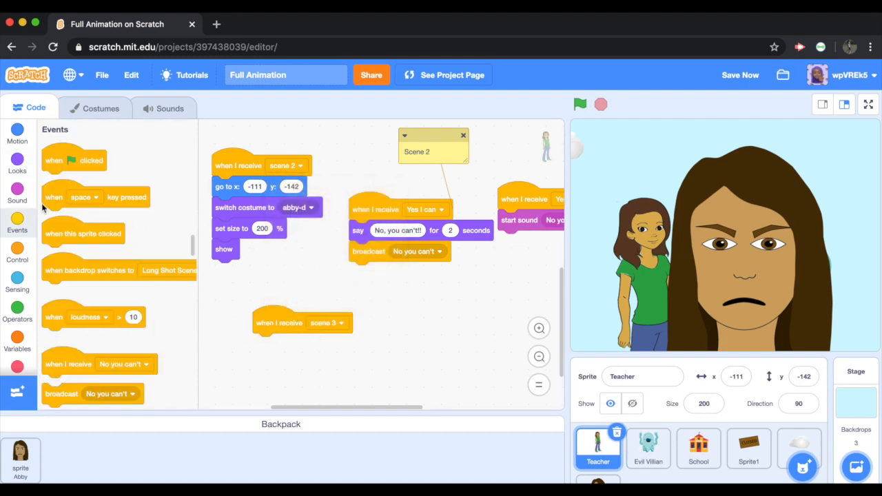
Give the Teacher a 'when I receive scene 3' then 'hide' script and run the animation from the green flag
{"action": "left_click", "coordinate": [17, 163]}
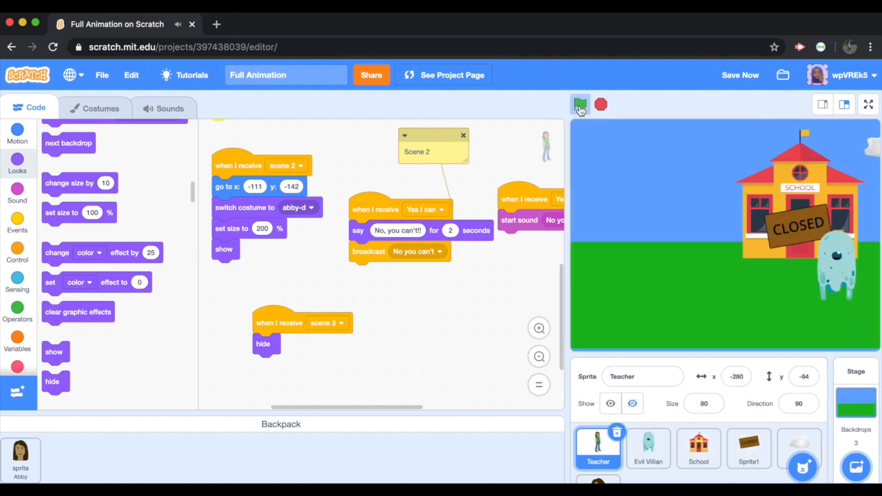
{"action": "left_click", "coordinate": [580, 104]}
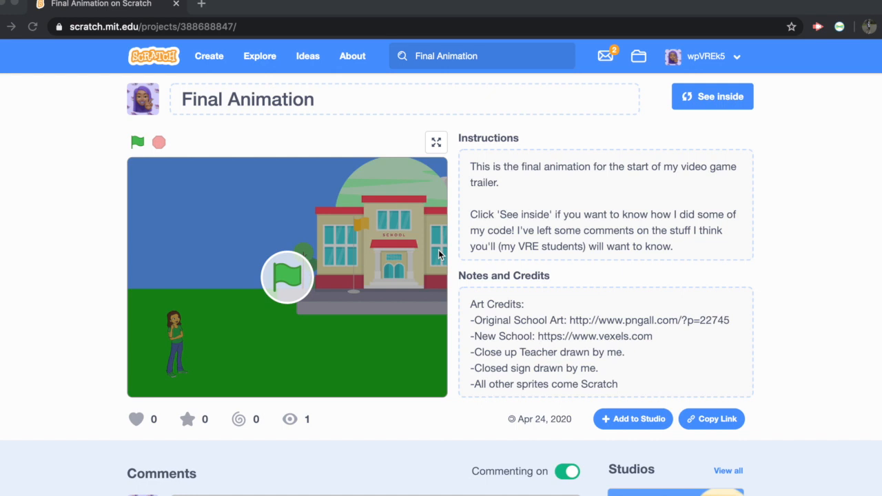
{"action": "mouse_move", "coordinate": [641, 112]}
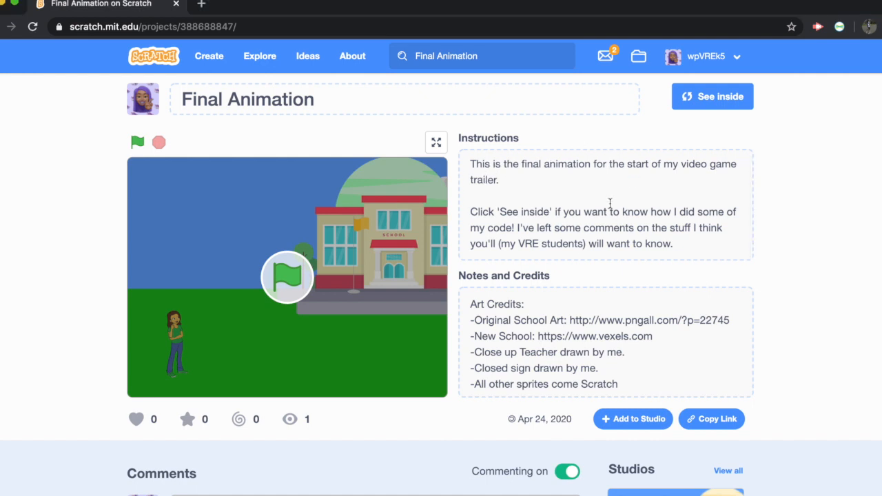
{"action": "mouse_move", "coordinate": [546, 248]}
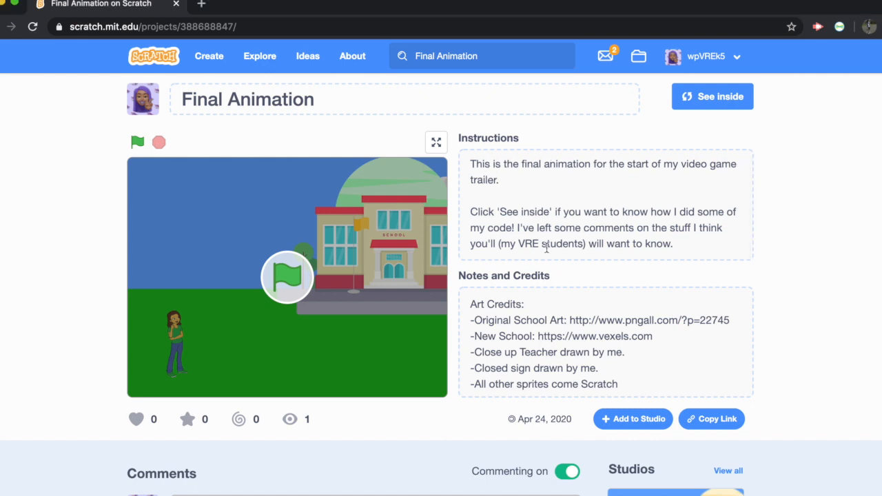
{"action": "mouse_move", "coordinate": [509, 308]}
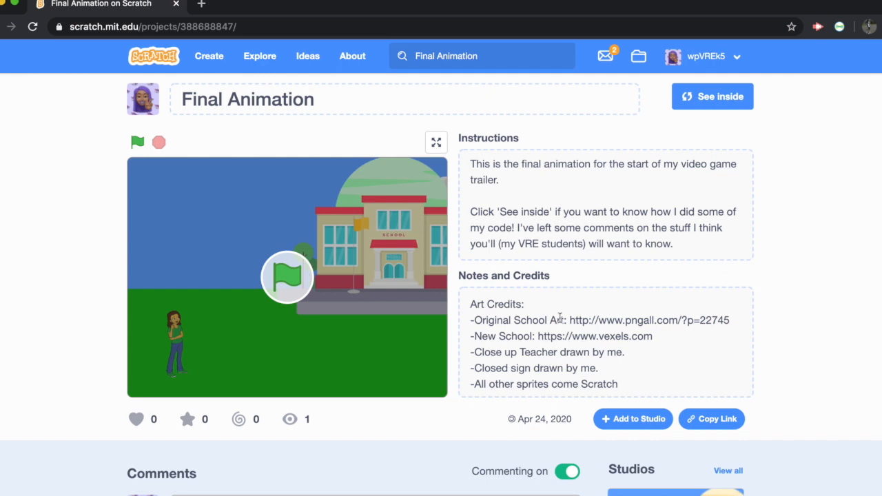
{"action": "mouse_move", "coordinate": [617, 328]}
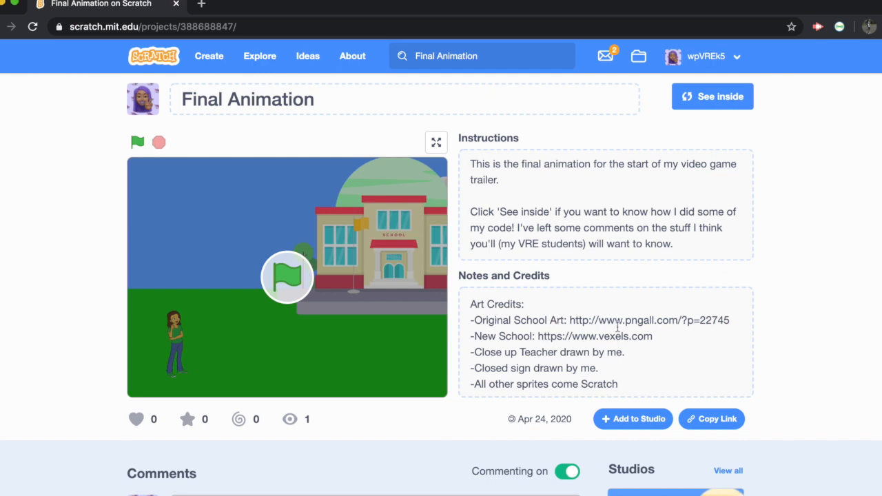
Edit the Notes and Credits to list the voiceover, sound-effect and inspiration credits
{"action": "double_click", "coordinate": [482, 352]}
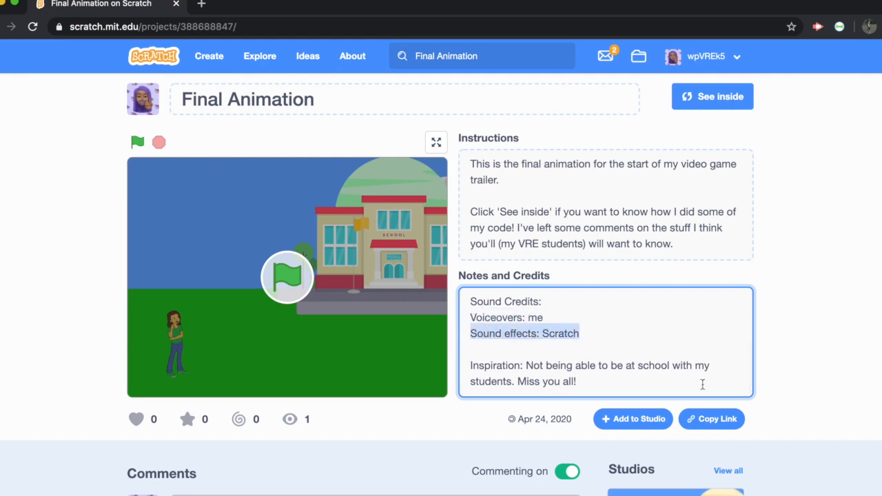
{"action": "left_click", "coordinate": [576, 381]}
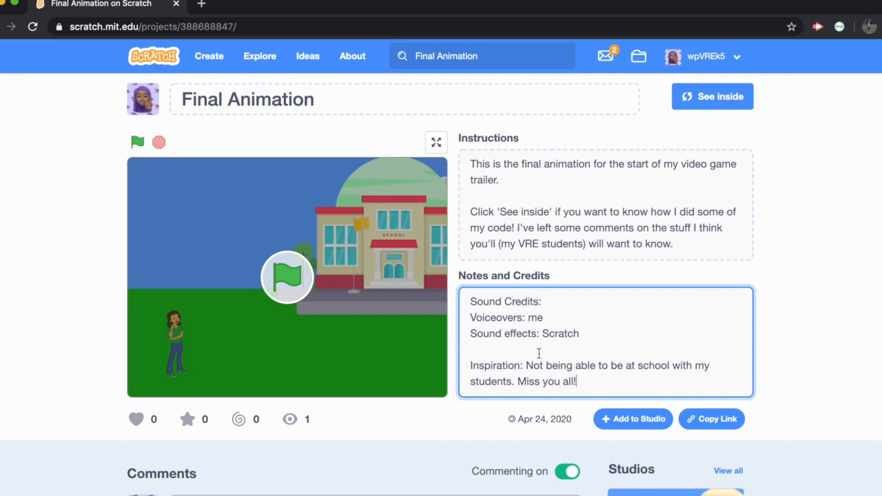
{"action": "left_click", "coordinate": [137, 142]}
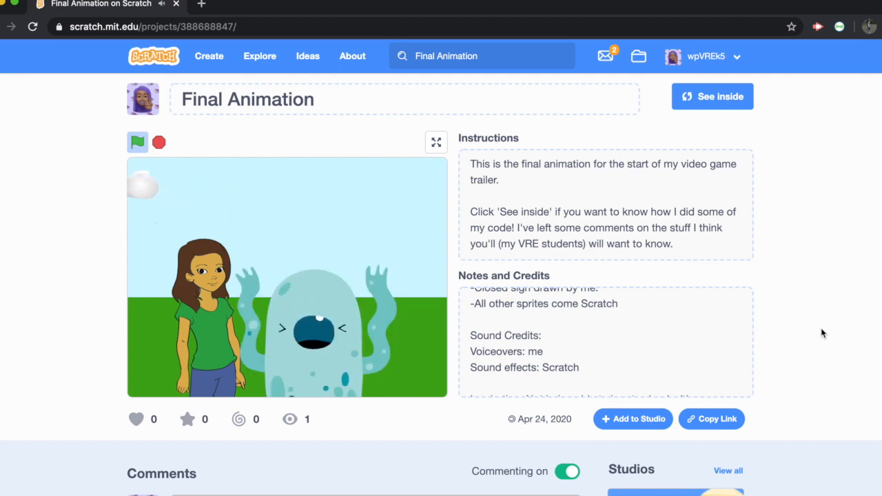
Leave the notes box and start Final Animation playing from the green flag on its page
{"action": "left_click", "coordinate": [137, 142]}
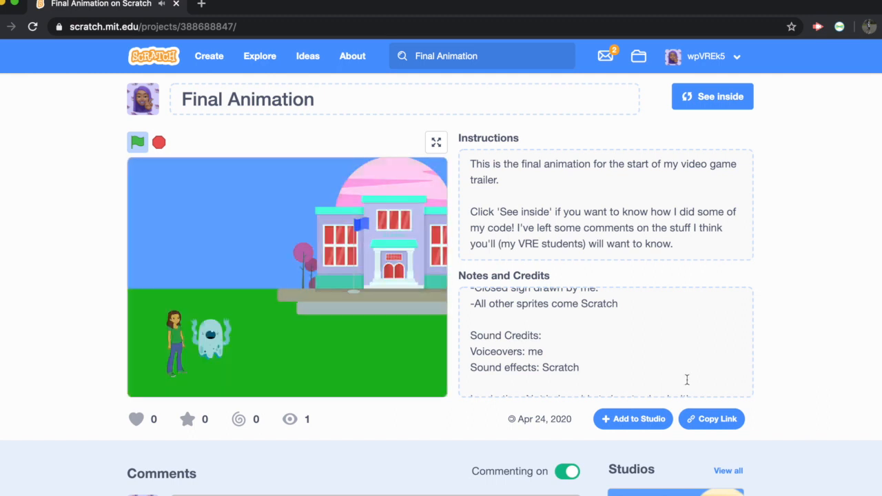
{"action": "left_click", "coordinate": [137, 141]}
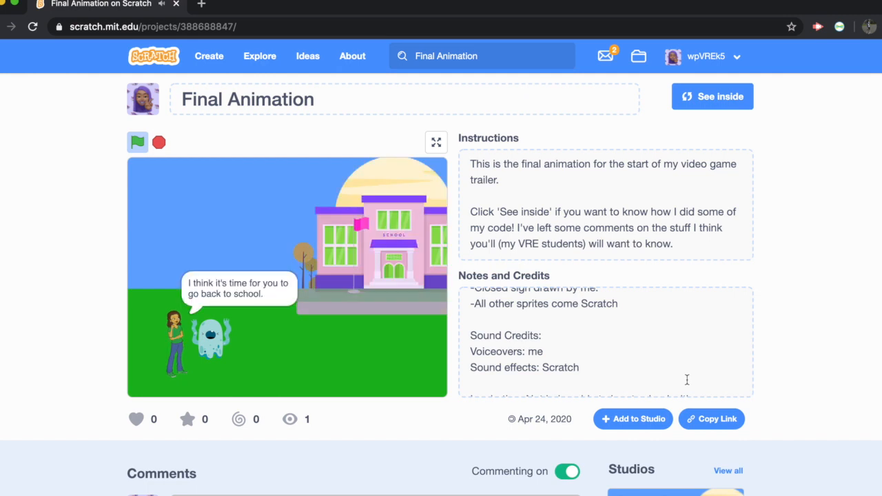
Add Final Animation to the GW Final Animation studio from the Add to Studio list
{"action": "left_click", "coordinate": [632, 419]}
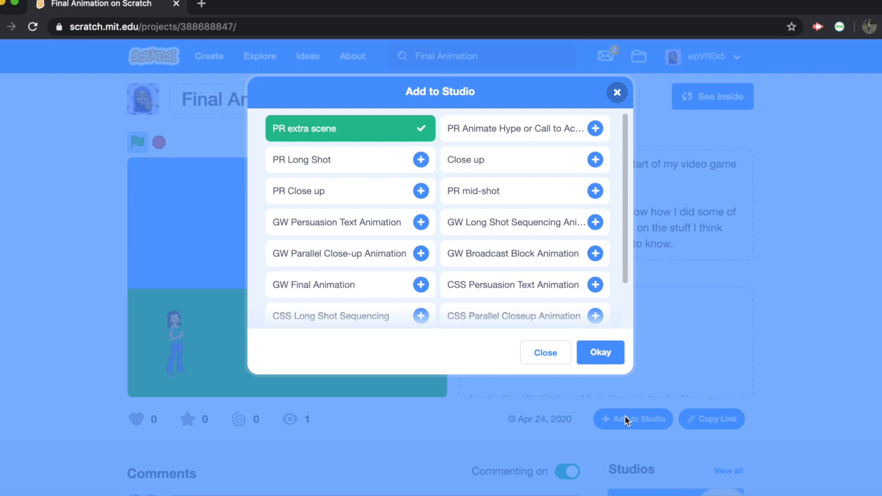
{"action": "scroll", "scroll_direction": "down", "scroll_amount": 3}
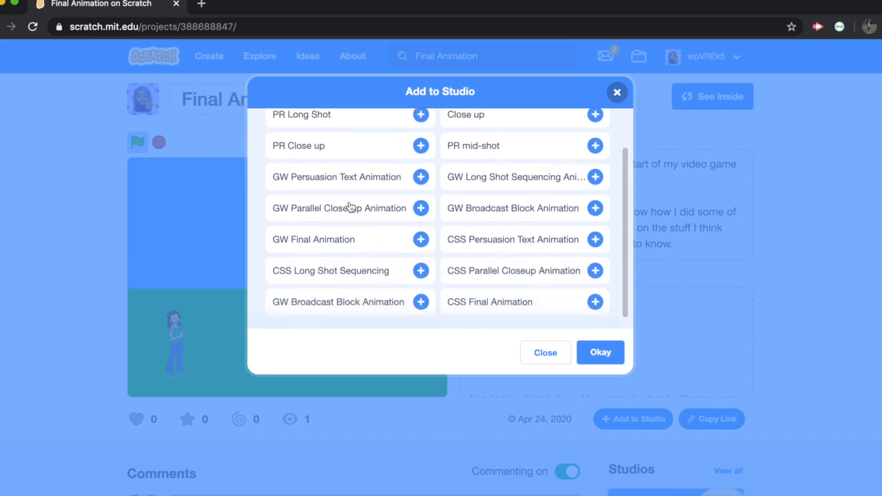
{"action": "scroll", "scroll_direction": "down", "scroll_amount": 3}
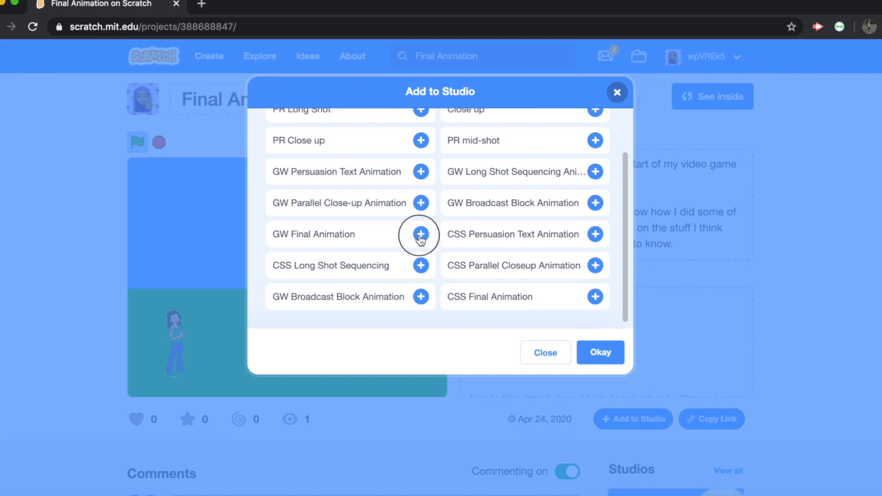
{"action": "left_click", "coordinate": [420, 234]}
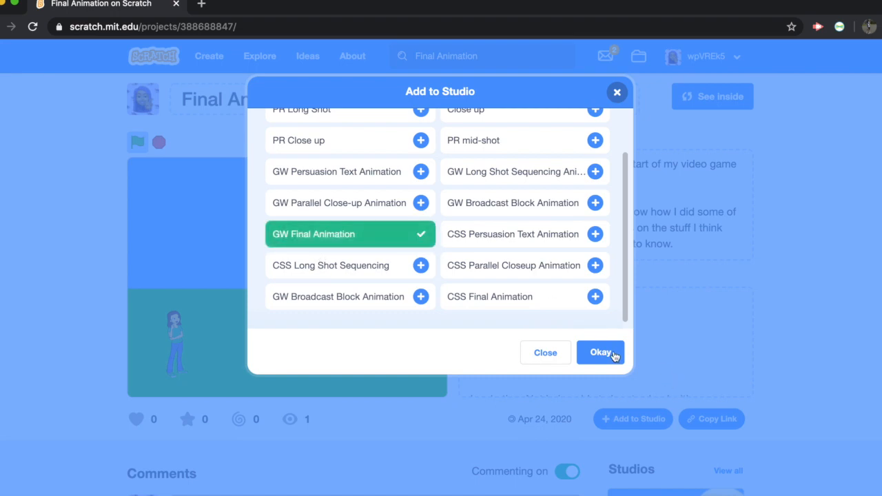